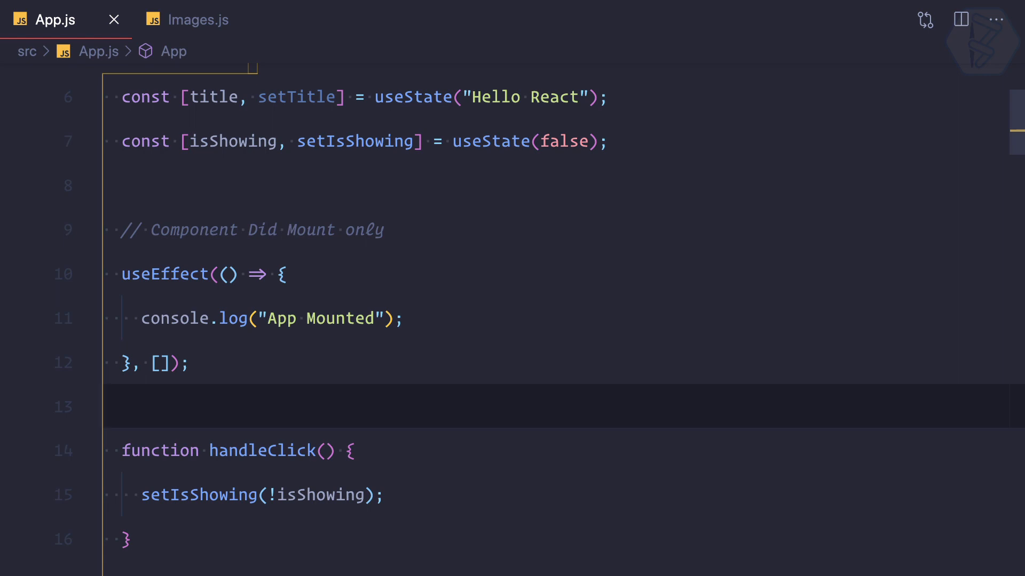
Review App.js, then switch to the class-based Images.js component file
scroll(down, 3)
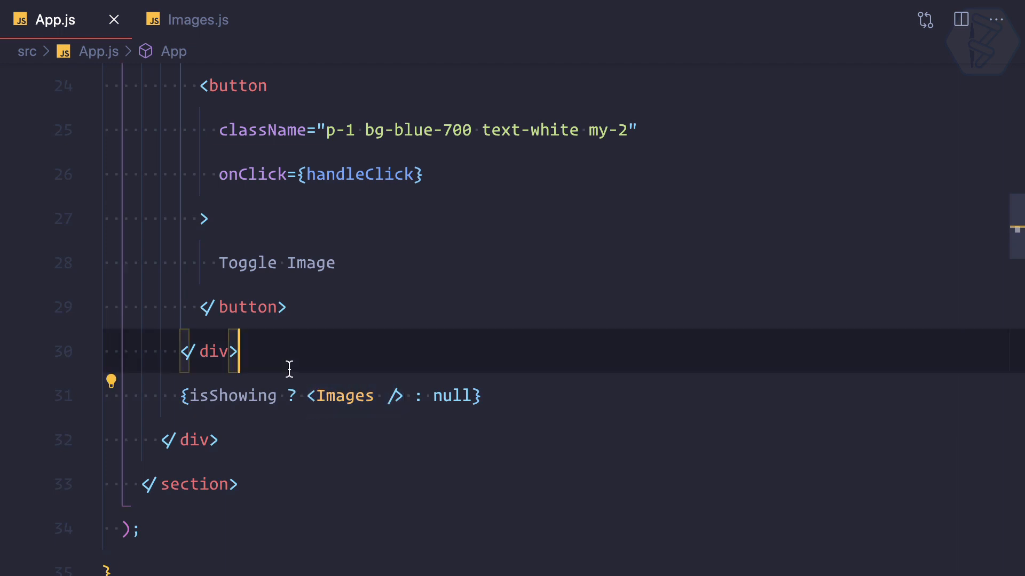
click(196, 20)
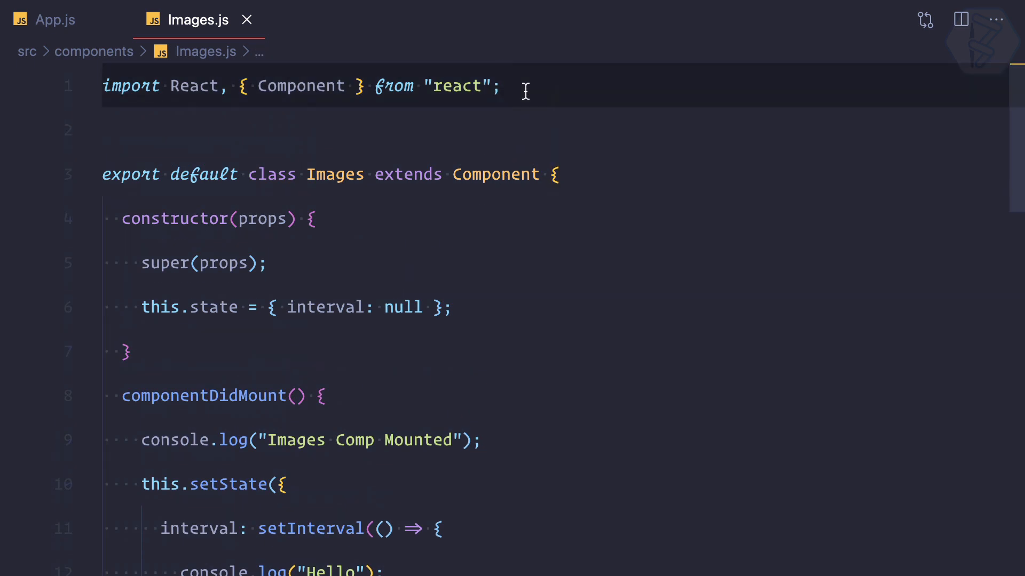
Insert a functional Images component from the rfc snippet
text(rf)
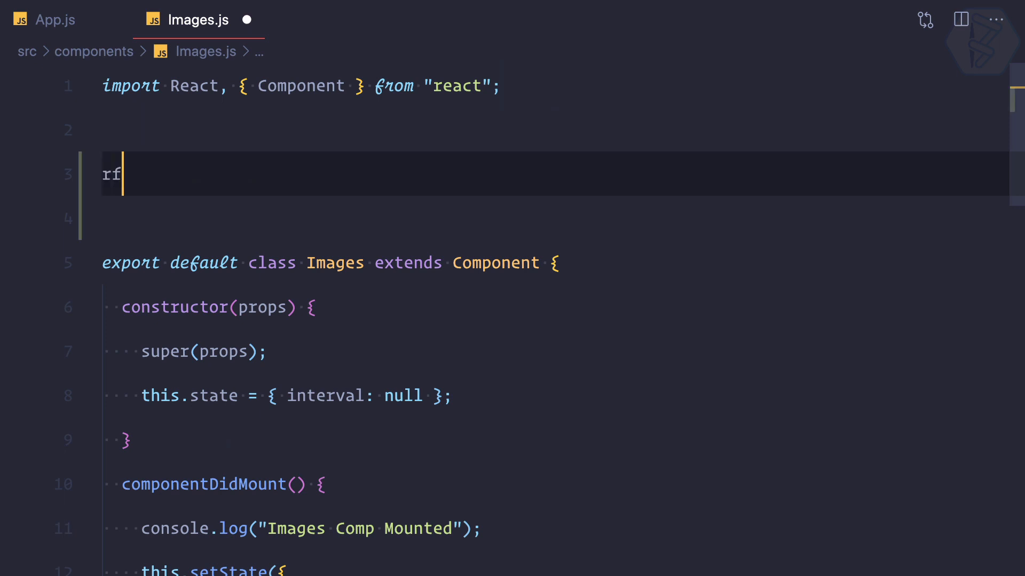
text(c)
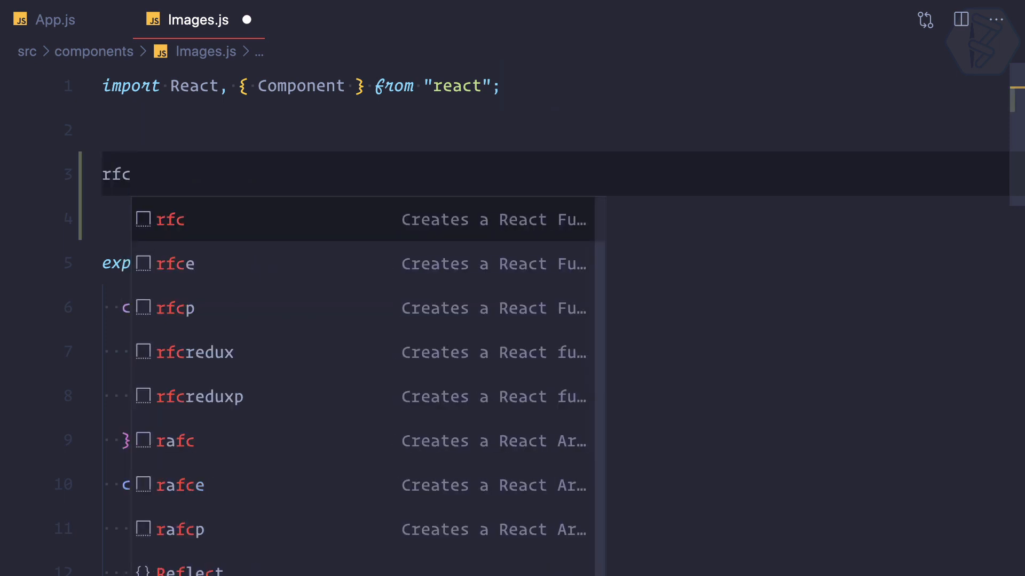
text(cc)
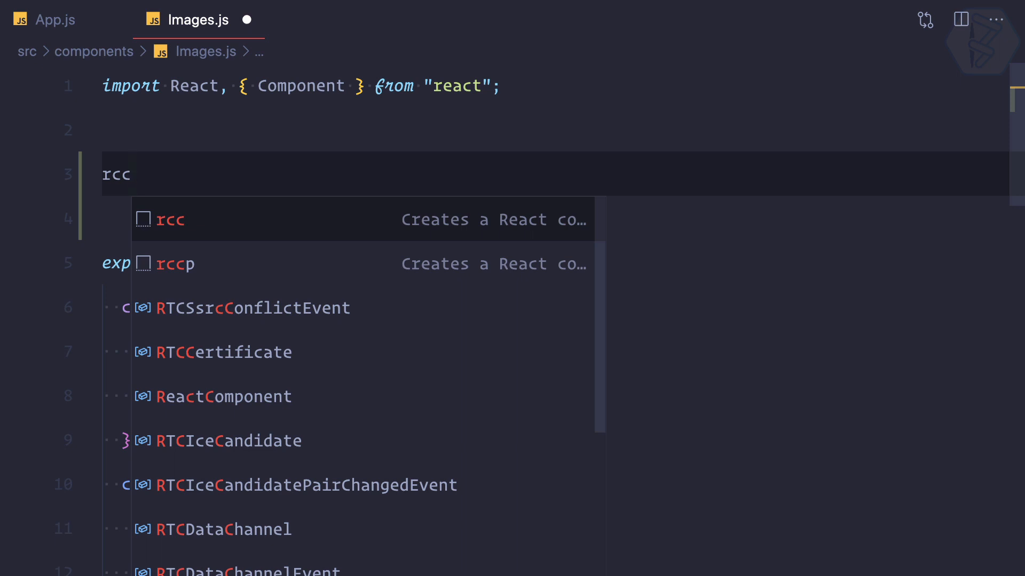
text(rfc)
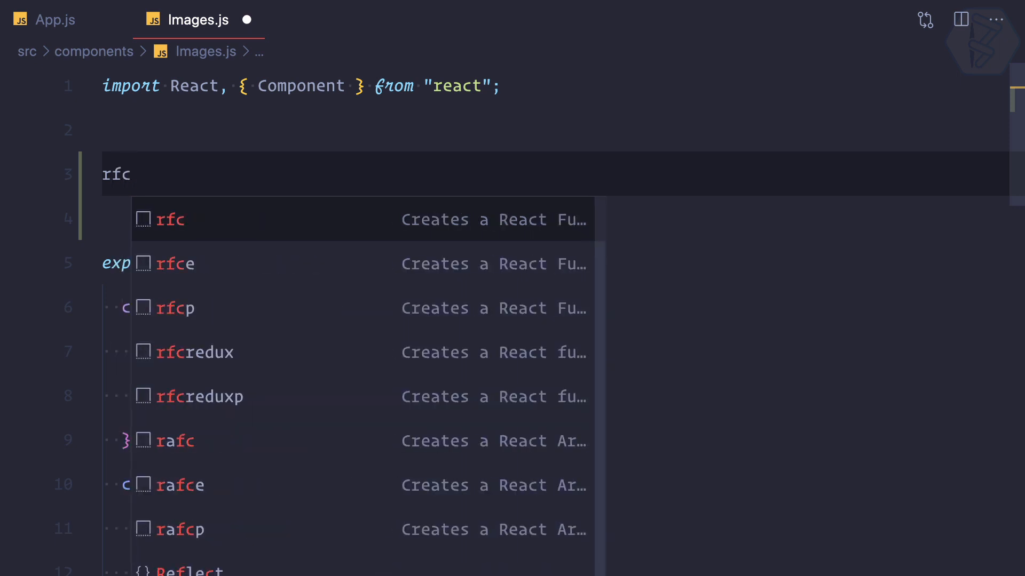
key(Enter)
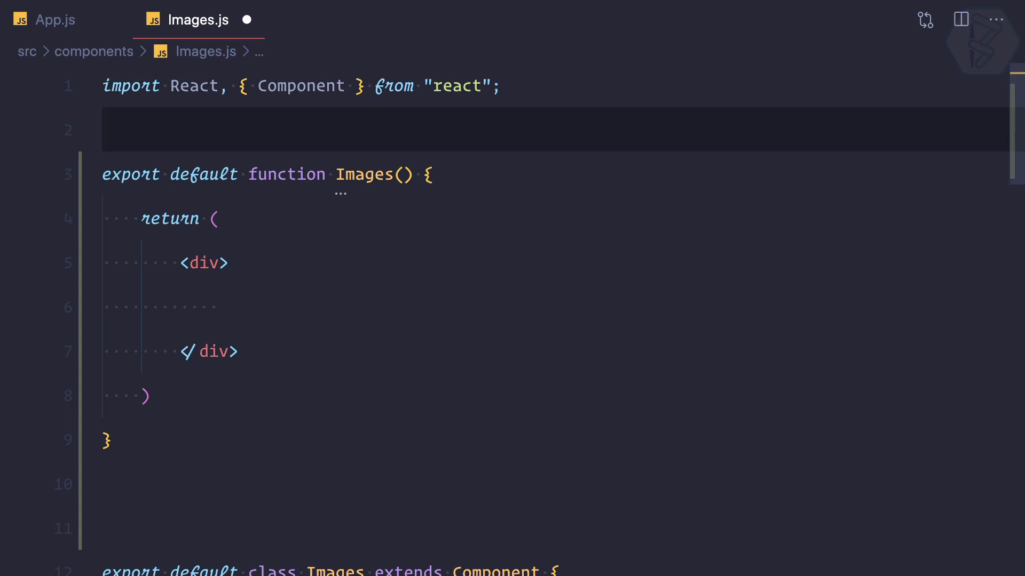
Clear the browser console and toggle the Unsplash image on the page
scroll(down, 3)
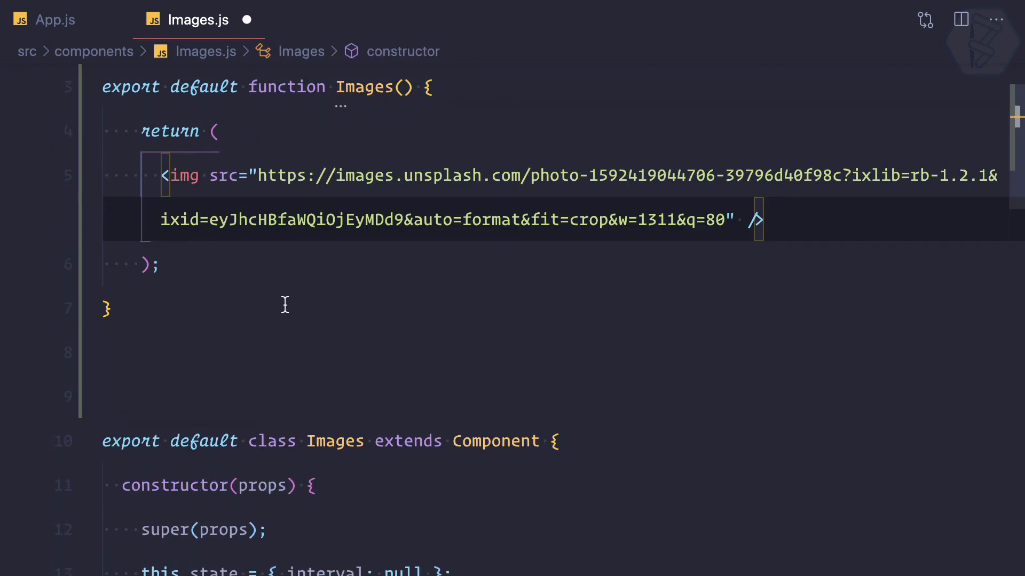
scroll(down, 3)
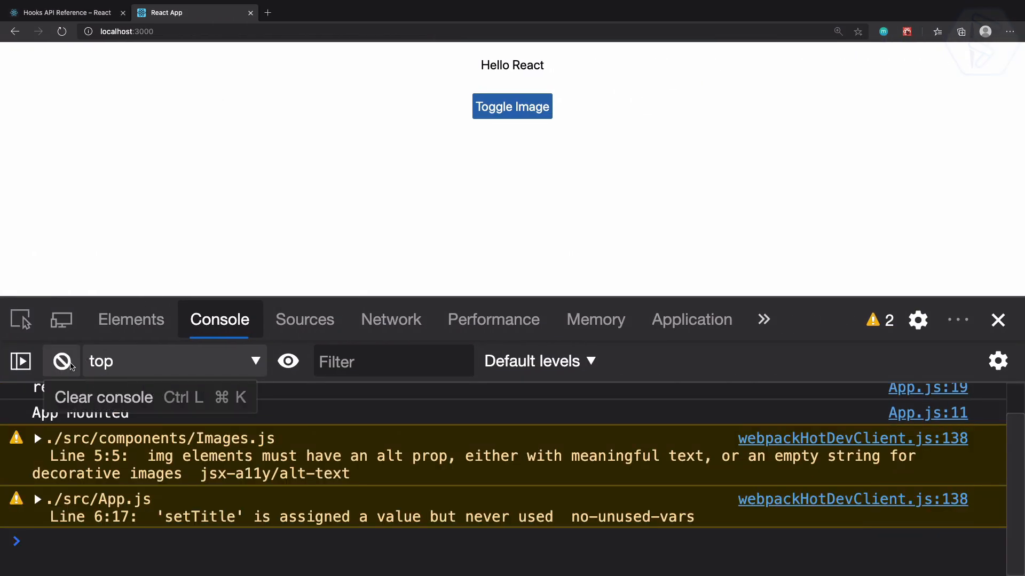
click(512, 105)
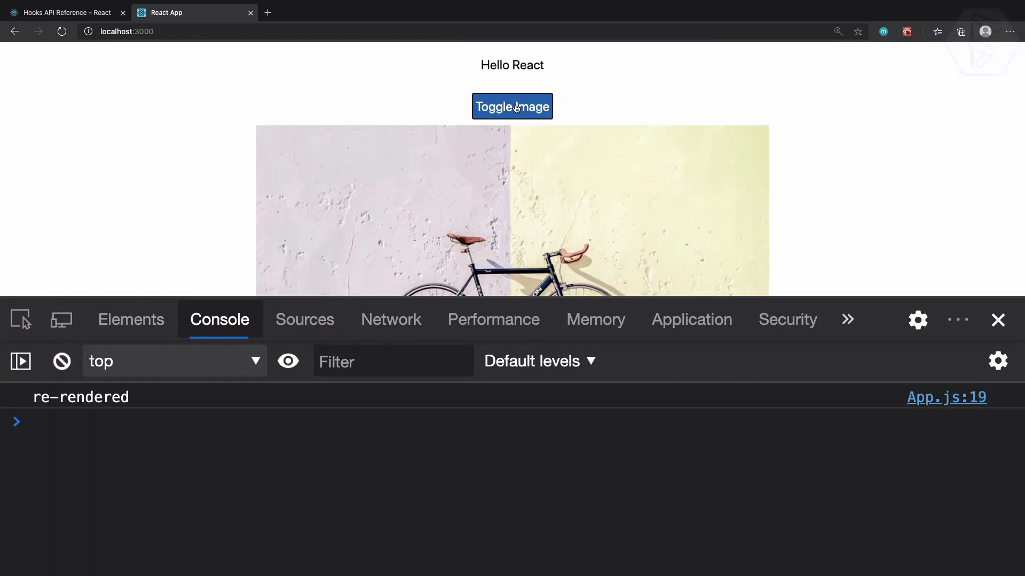
click(512, 106)
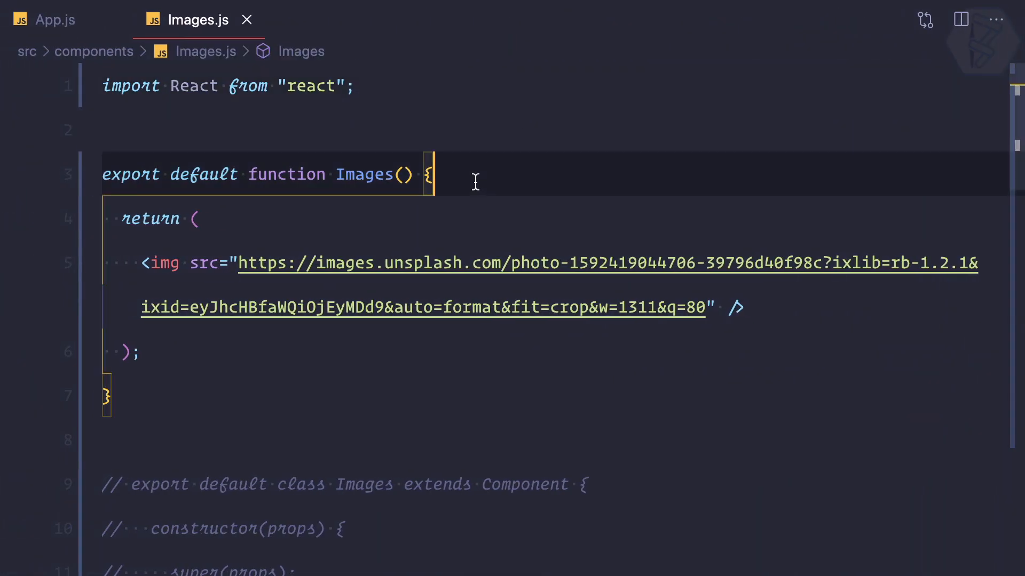
Add a mount-only useEffect logging "Images Comp Mounted" and begin a useState line
text(useE)
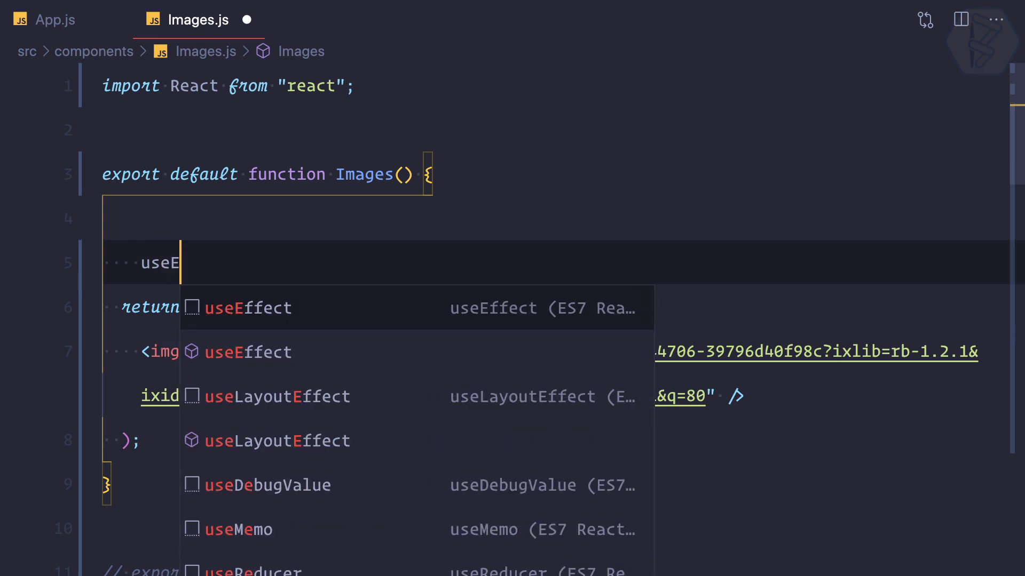
click(248, 308)
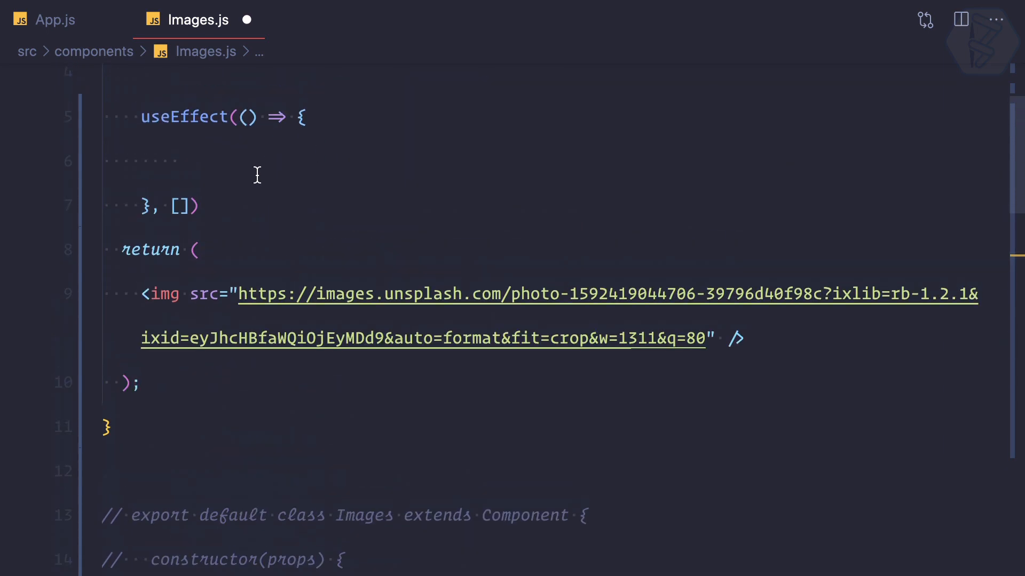
text(console.log("Images Comp Mounted");)
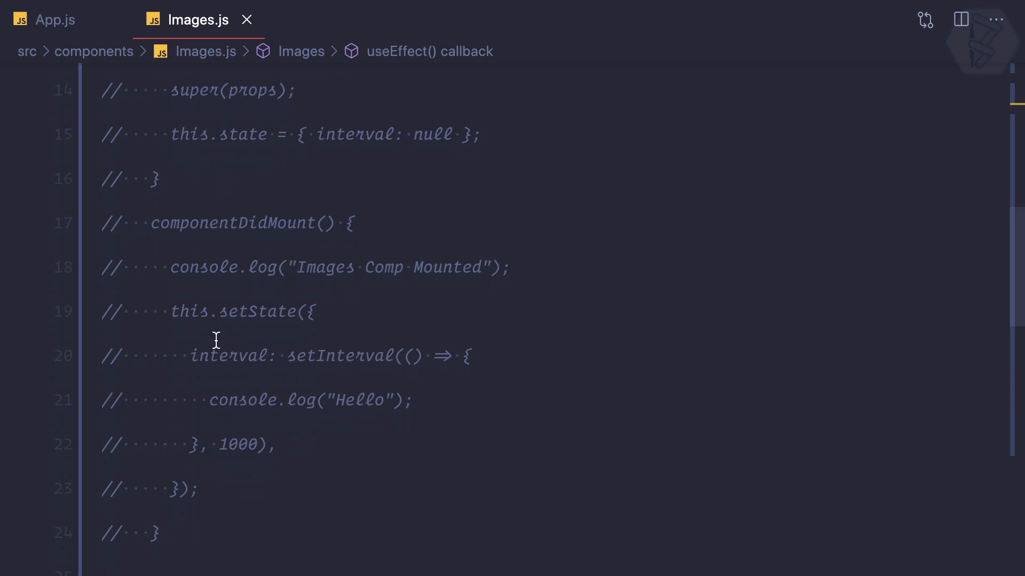
mouse_move(190, 363)
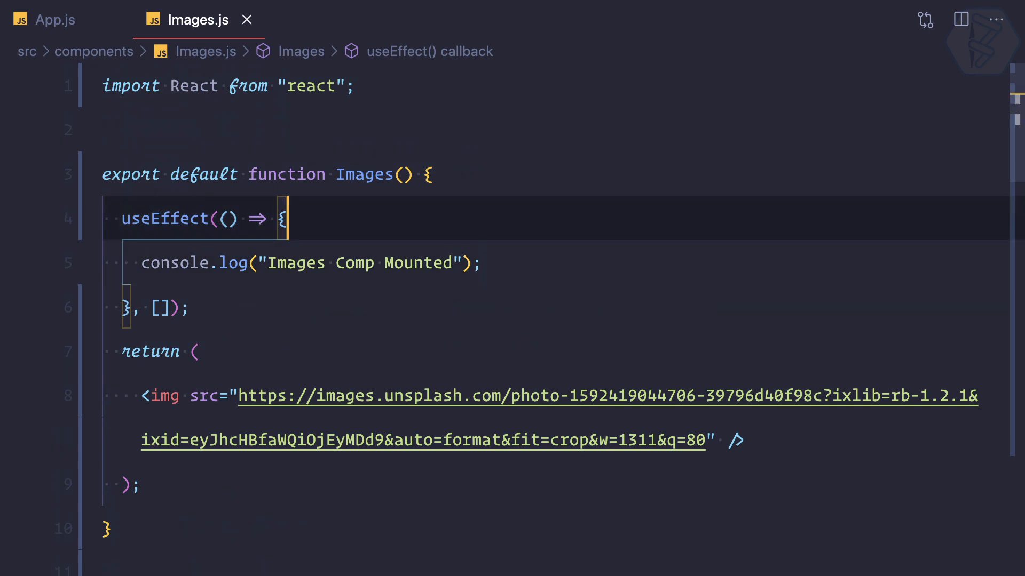
text(useState(initialState)
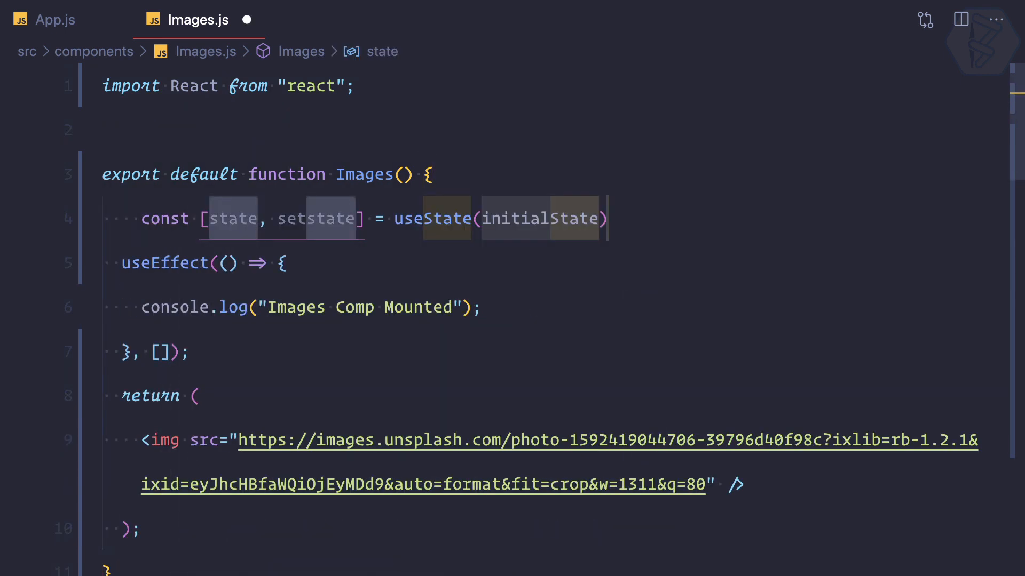
Declare a useState pair named myInterval and setmyInterval above the useEffect
text(interval)
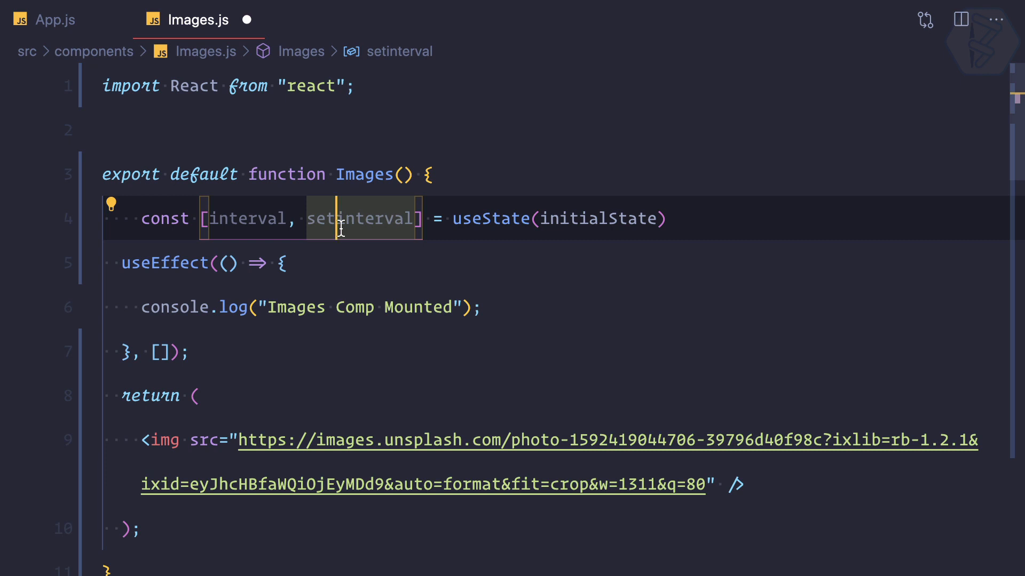
mouse_move(361, 219)
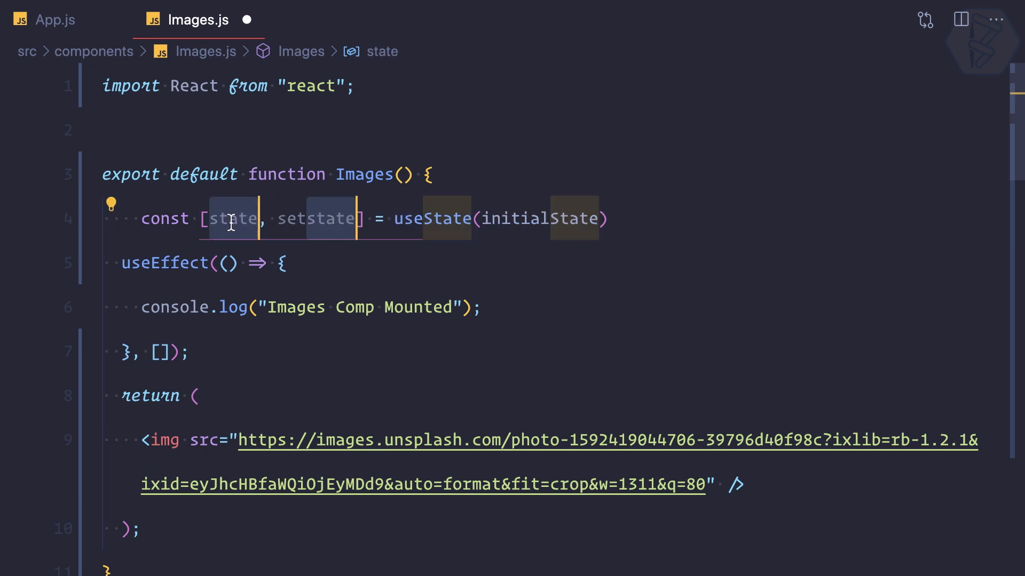
text(myInterval)
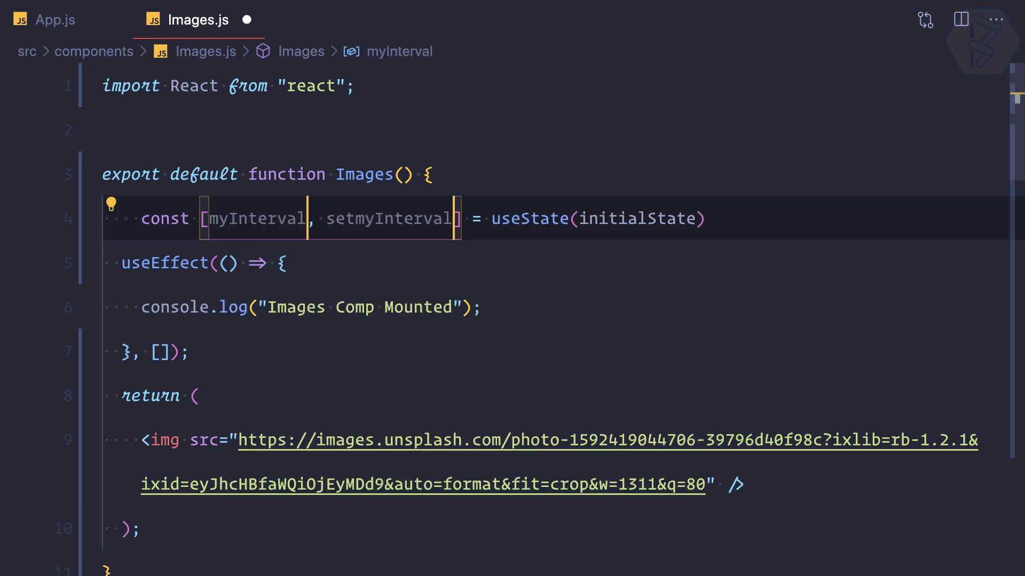
double_click(253, 218)
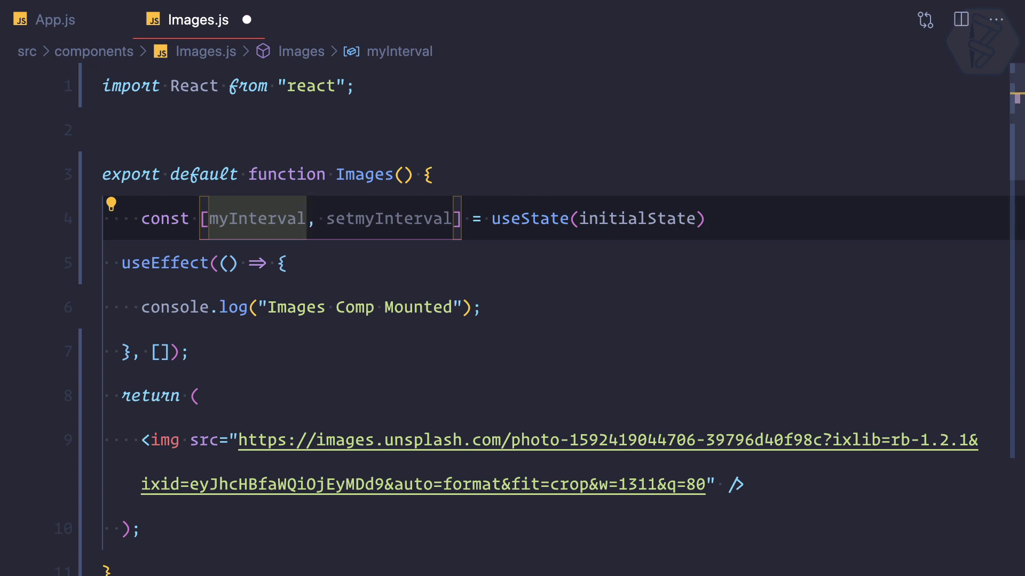
scroll(down, 3)
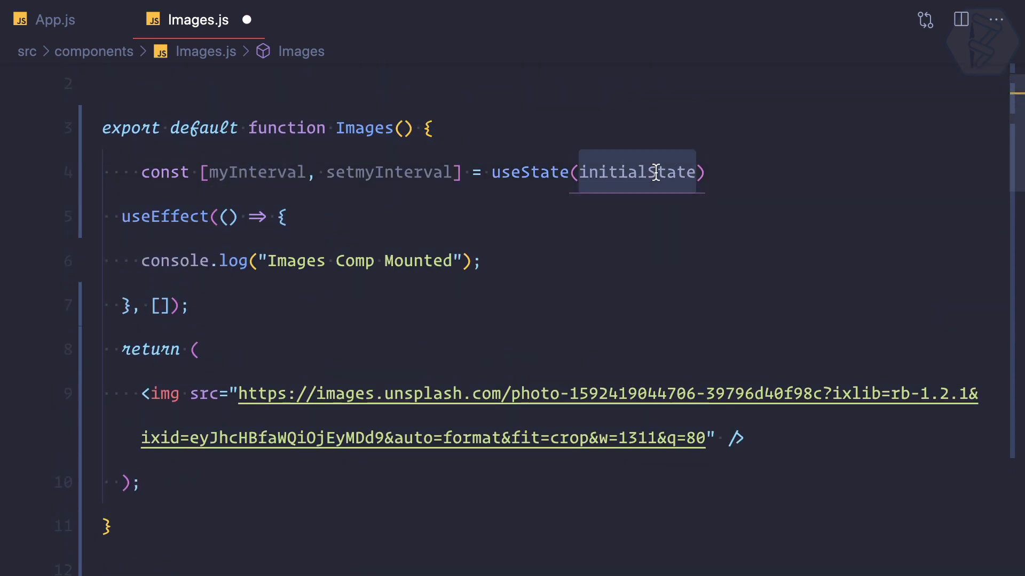
Store a setInterval logging "Hello" every 1000 ms via setmyInterval, then save
text(null)
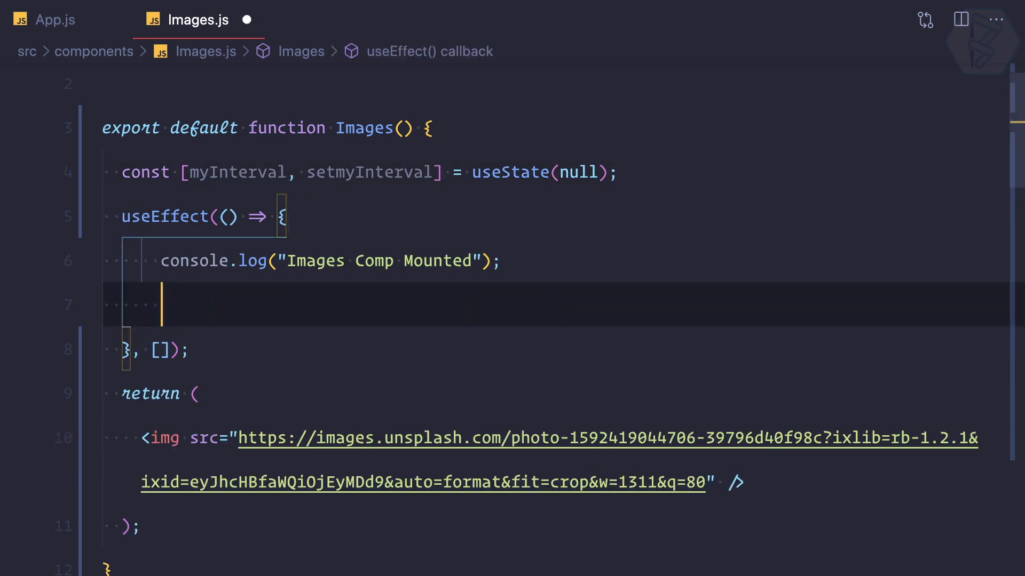
text(setM)
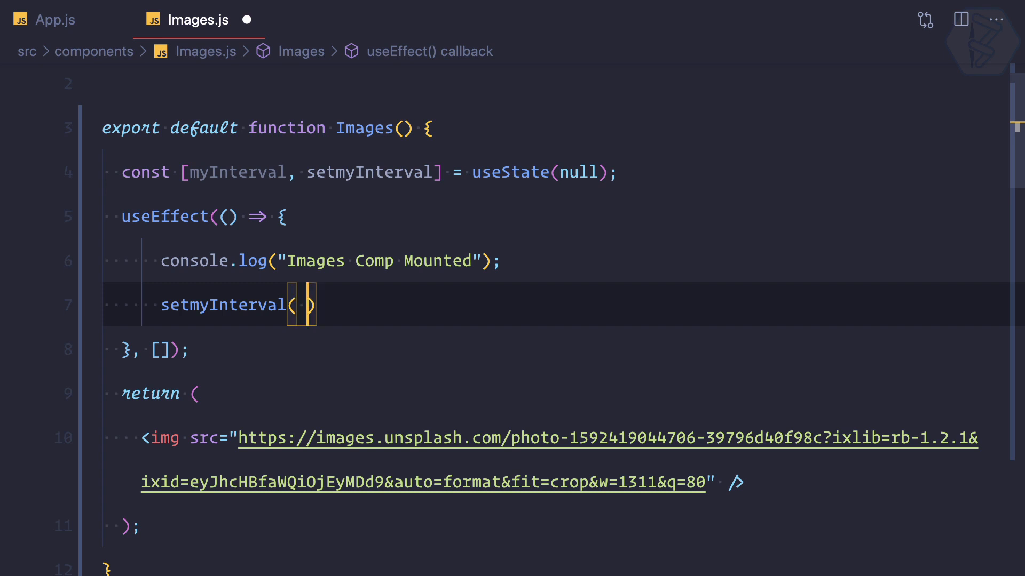
text(setT)
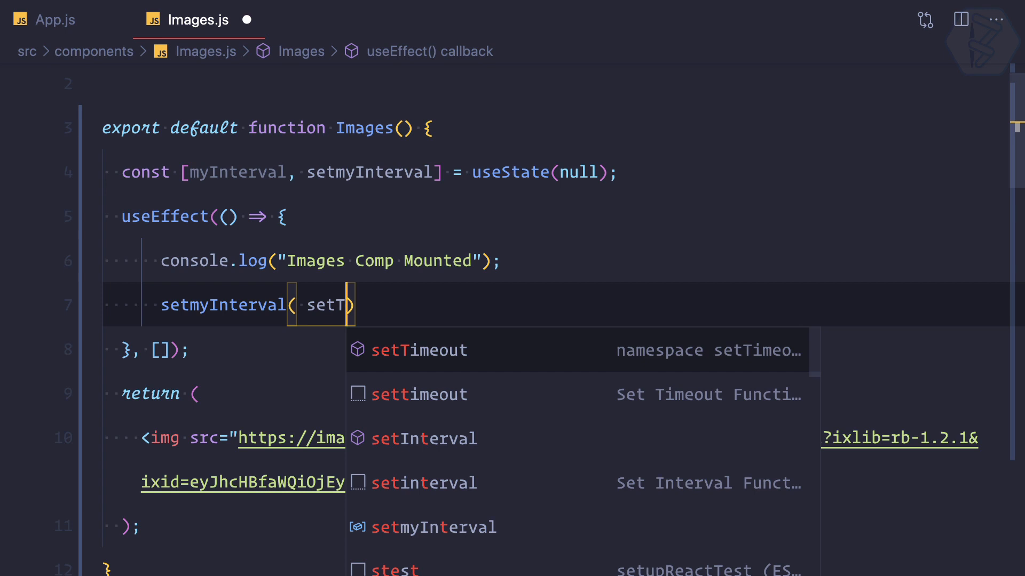
click(422, 438)
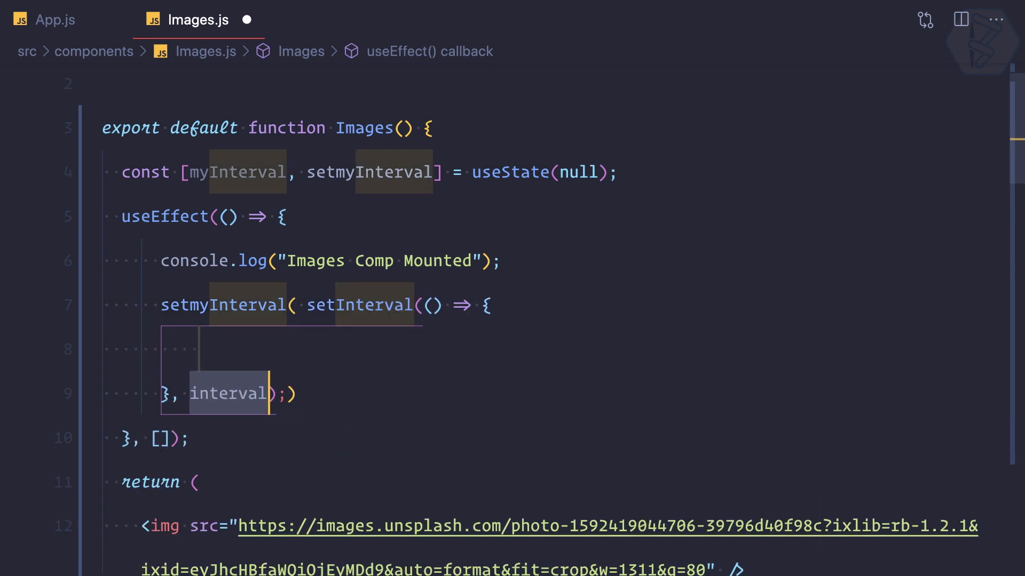
text(1000)))
click(555, 349)
text(l)
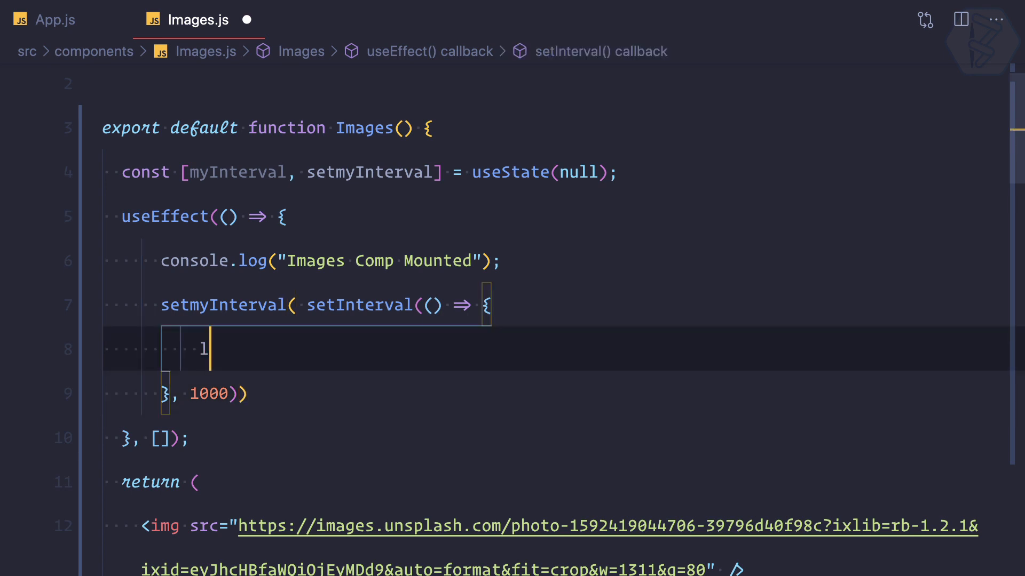
text(console.log();)
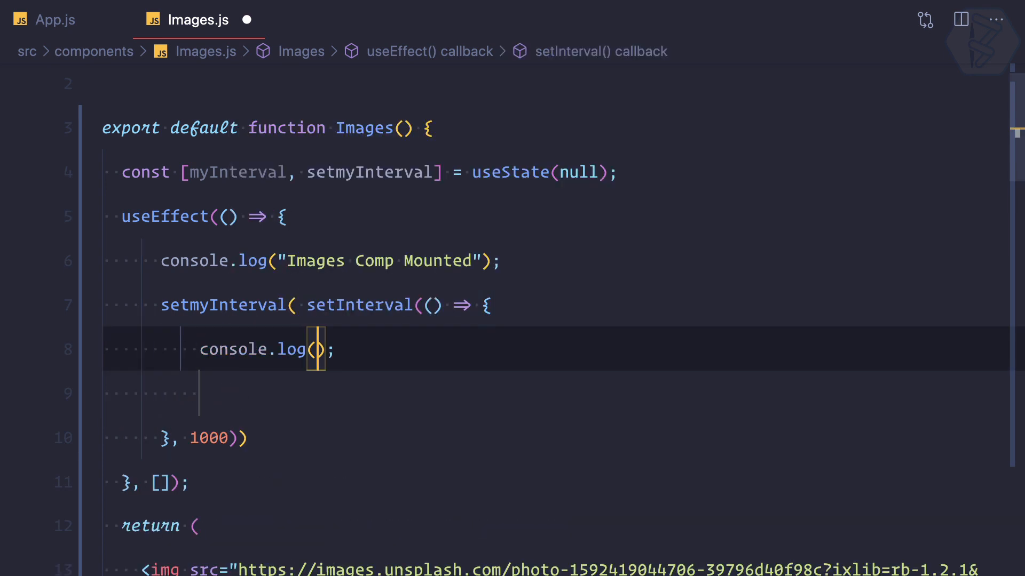
text("Hello")
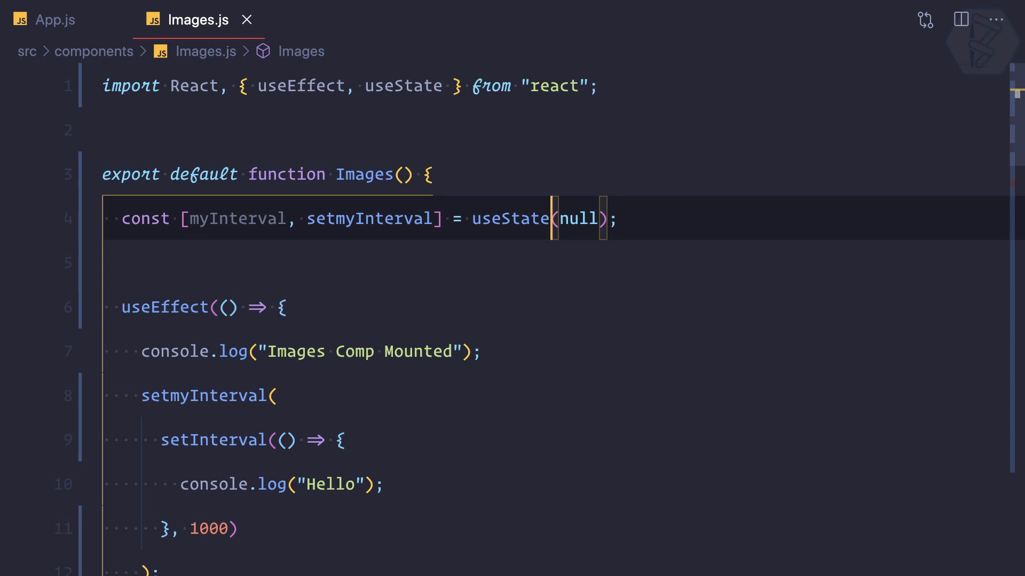
scroll(down, 3)
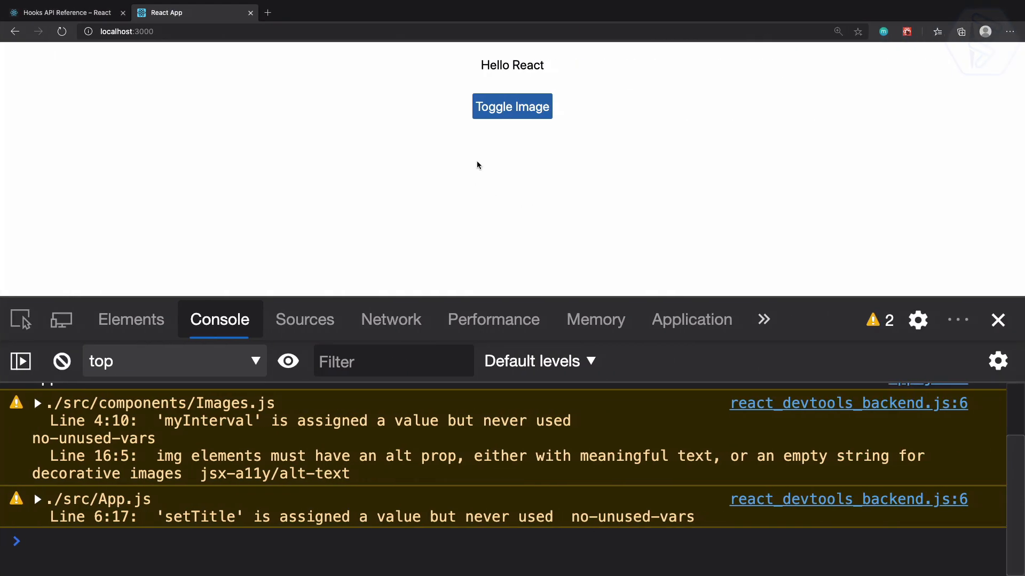
Toggle the image on and off, confirming "Hello" keeps logging after unmount
click(511, 105)
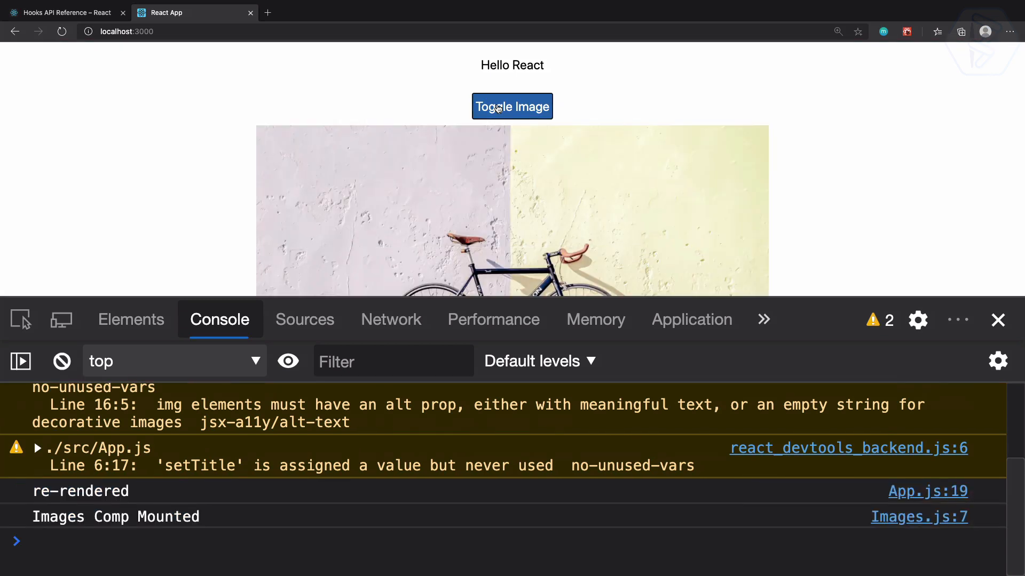
click(512, 105)
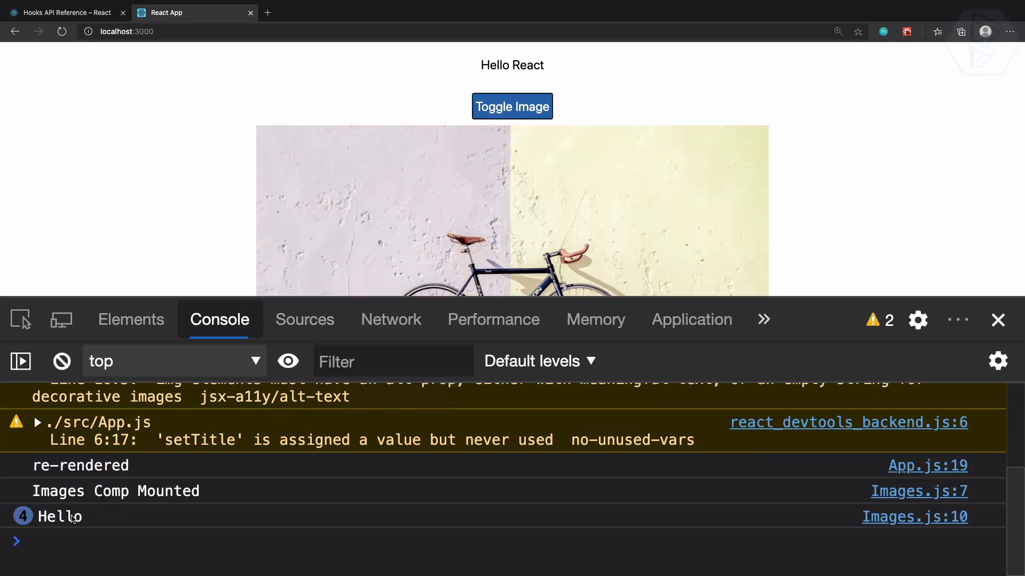
click(512, 105)
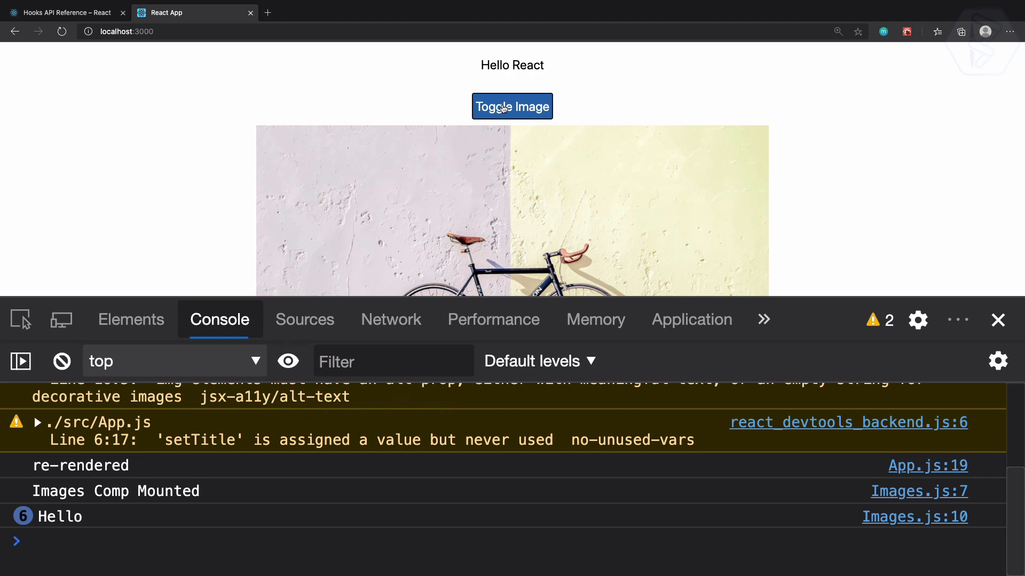
click(512, 105)
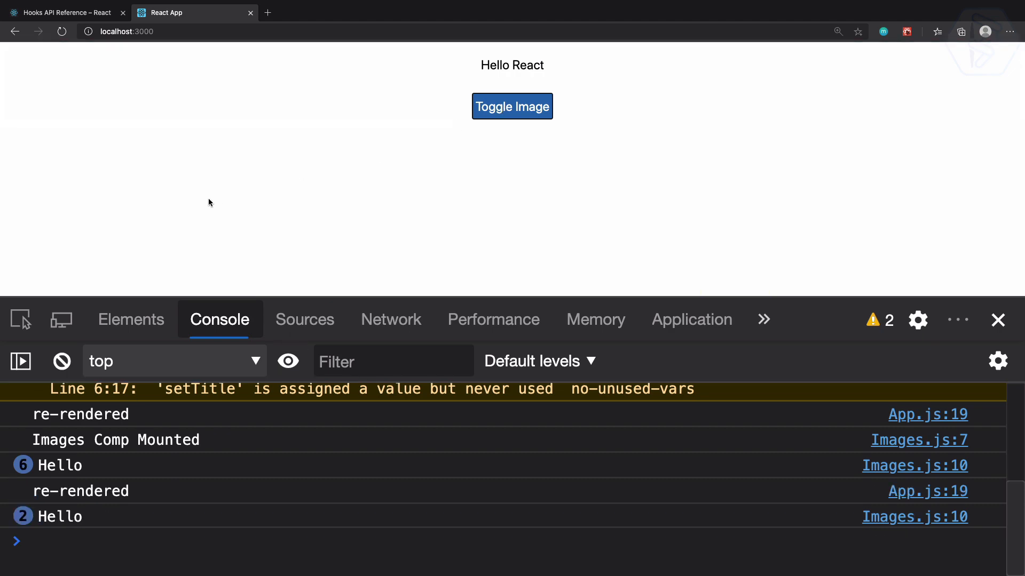
click(512, 106)
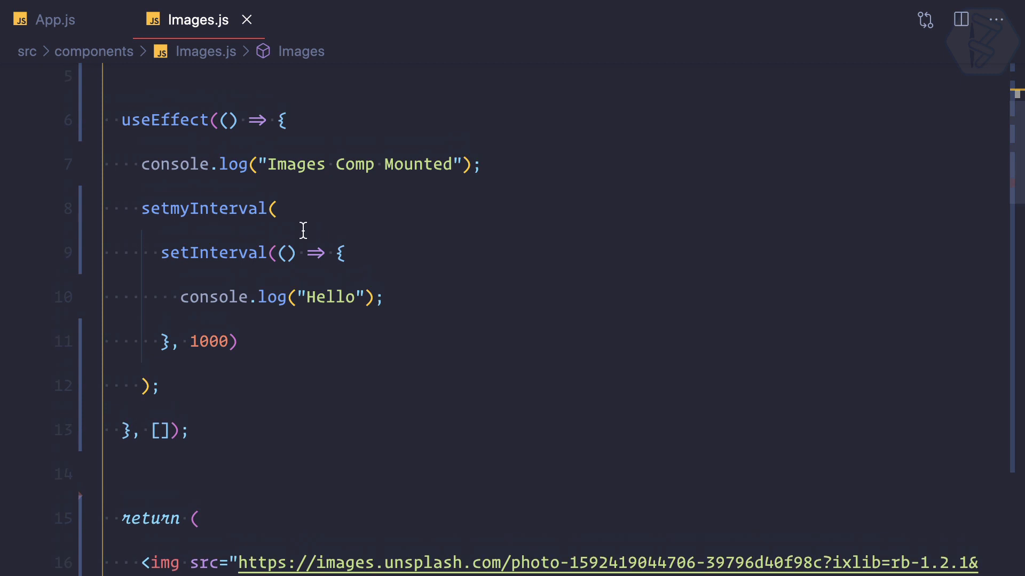
Return a cleanup function from useEffect that logs "Image" to the console
scroll(down, 3)
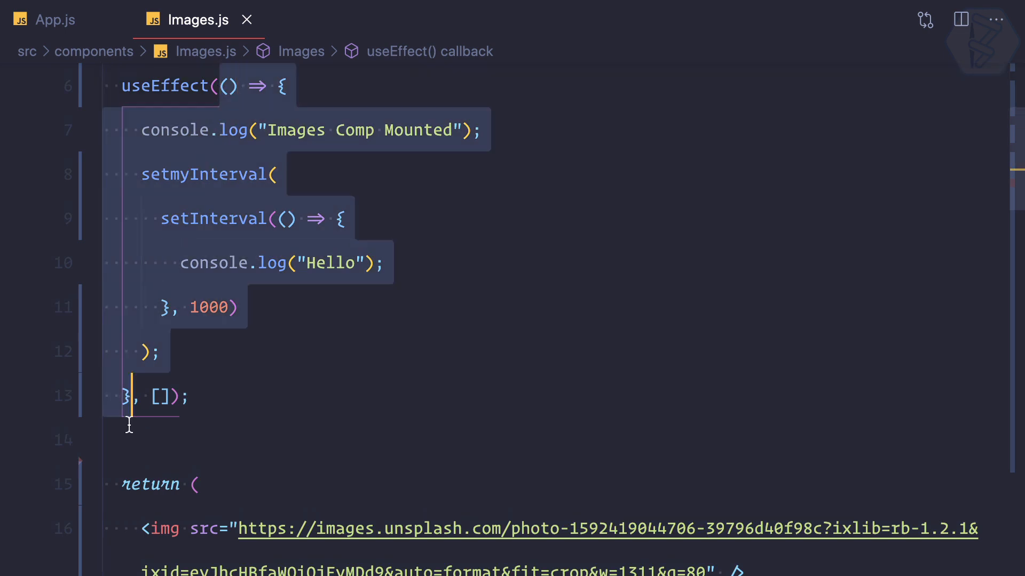
mouse_move(131, 399)
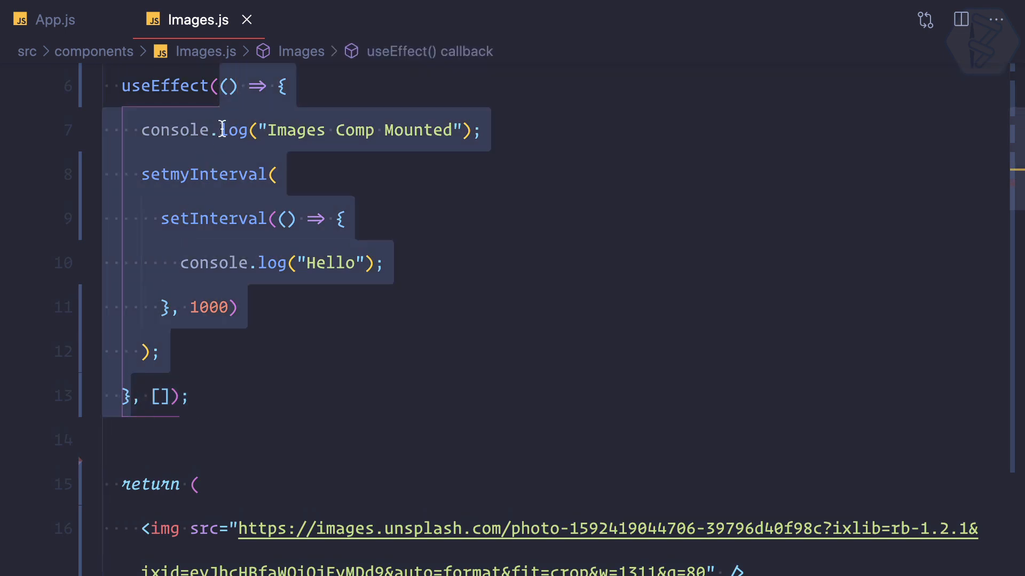
click(183, 353)
text(return)
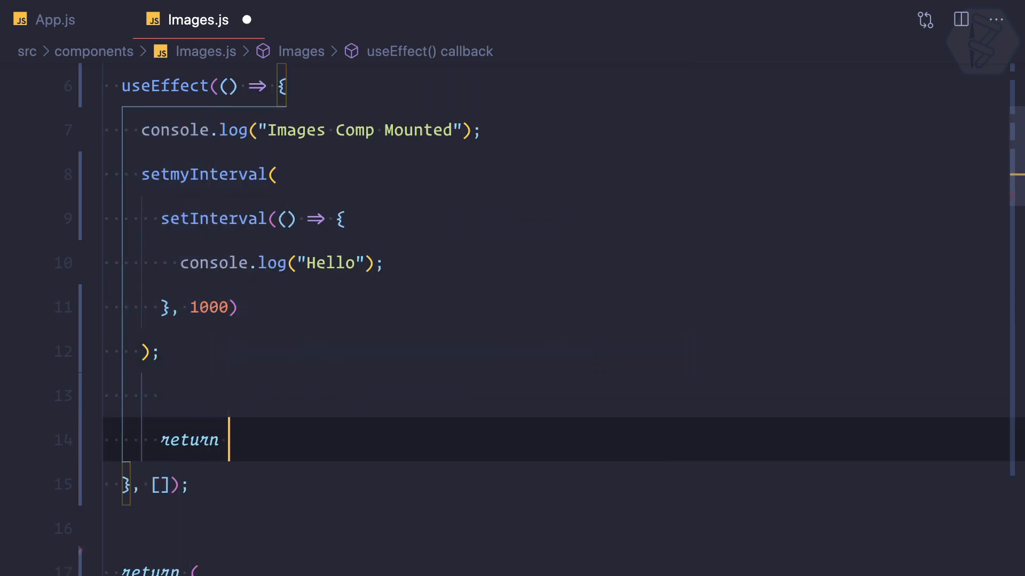
text(() => {)
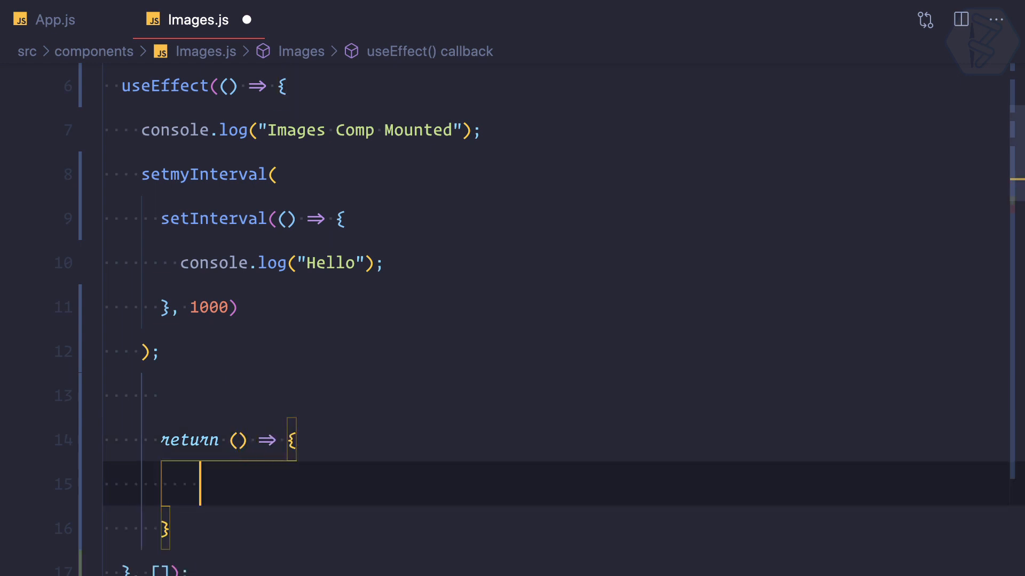
scroll(down, 3)
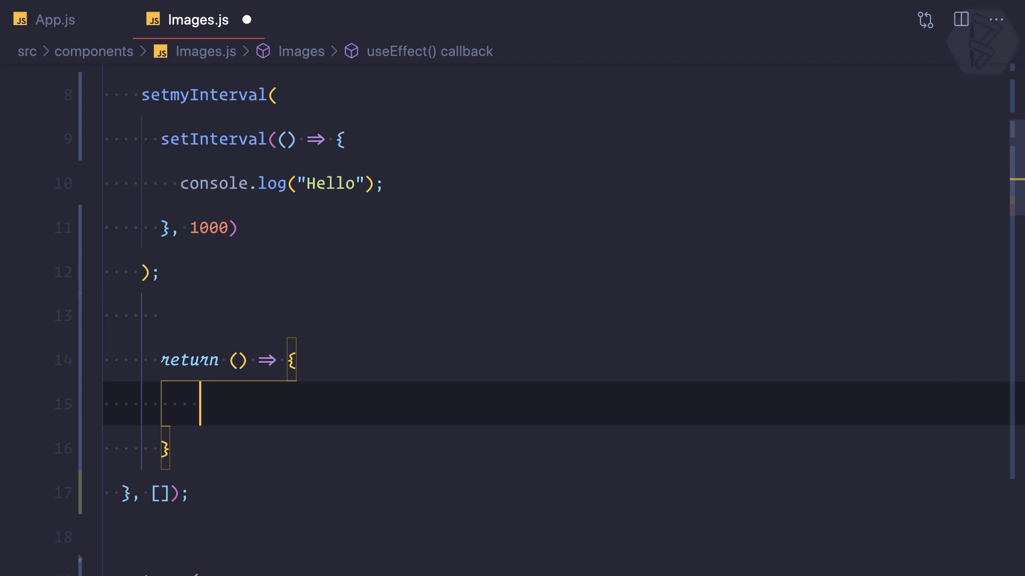
text(console.log();)
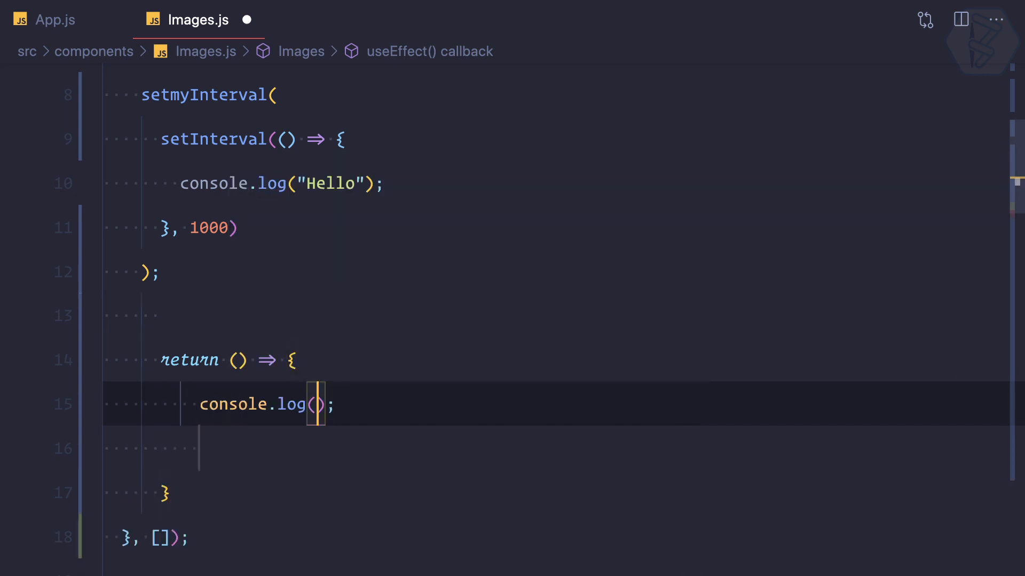
text("Image")
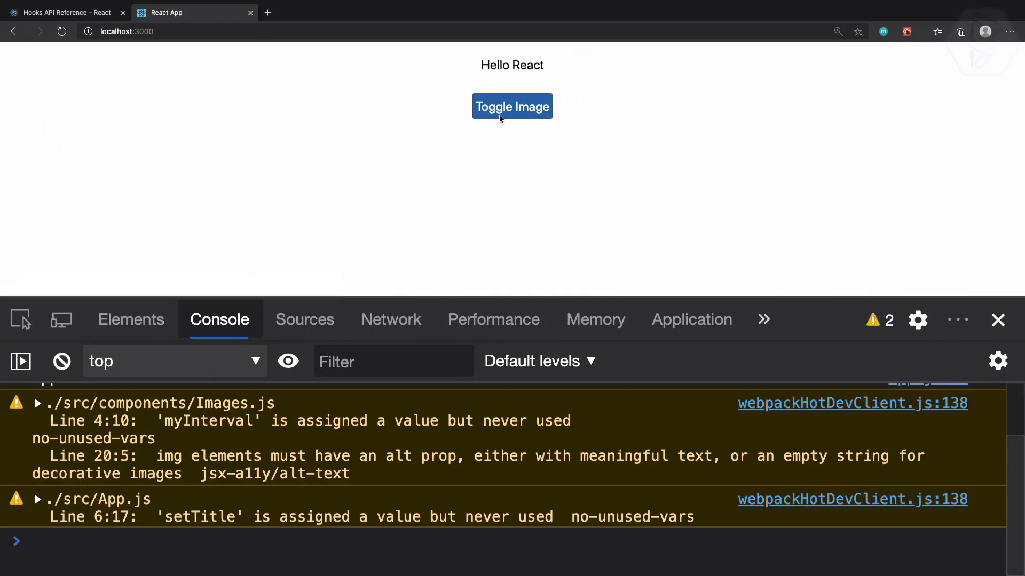
Show the image, watch "Hello" messages rise, then hide it to test cleanup
click(512, 106)
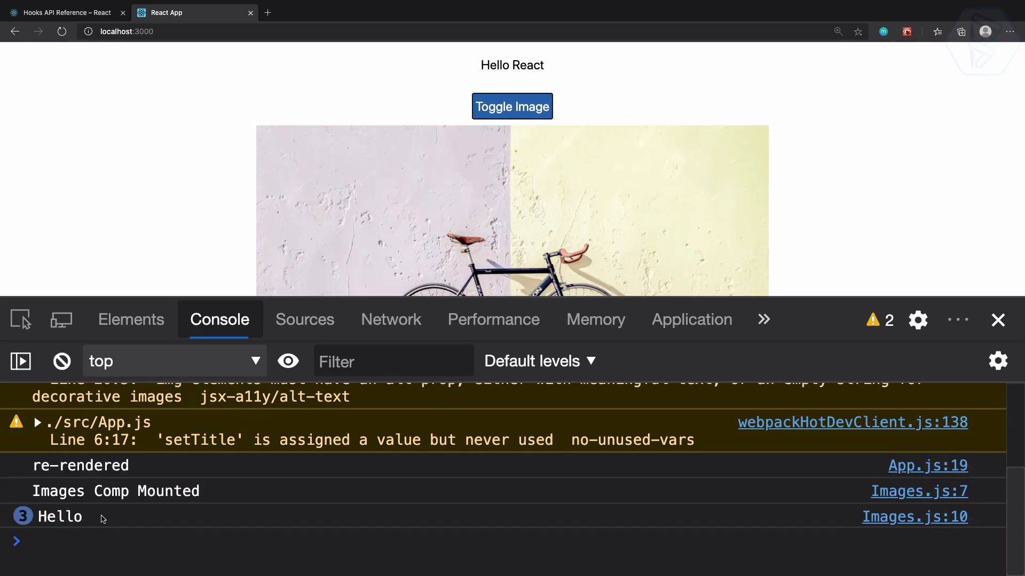
click(512, 106)
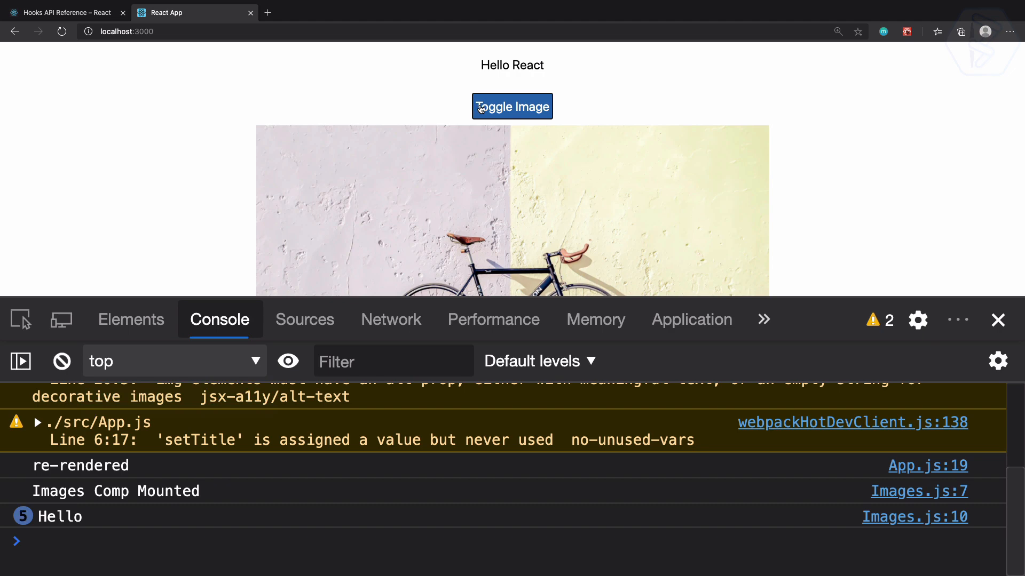
click(511, 106)
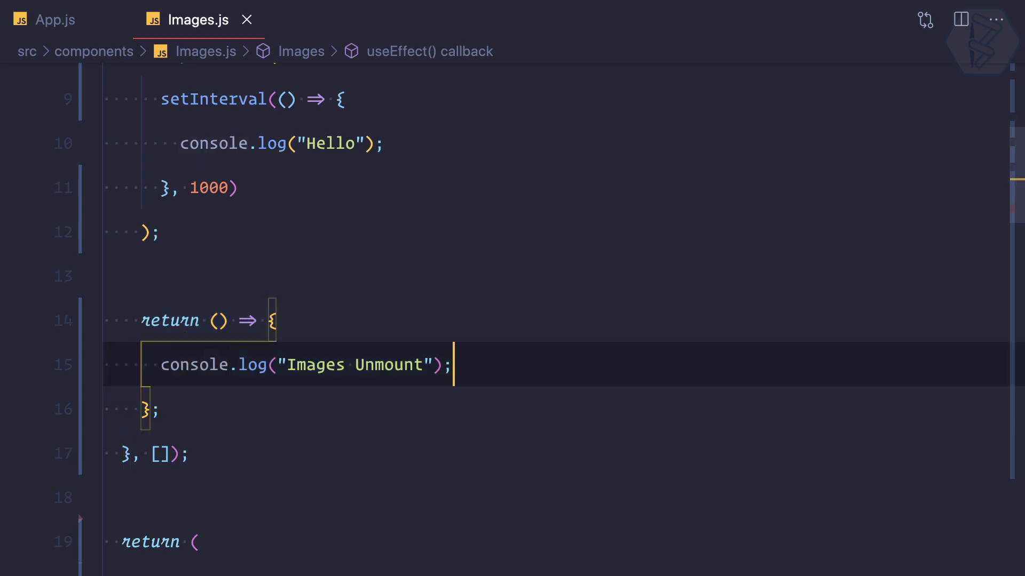
Replace the cleanup's console.log with clearInterval, passing myInterval
text(cle)
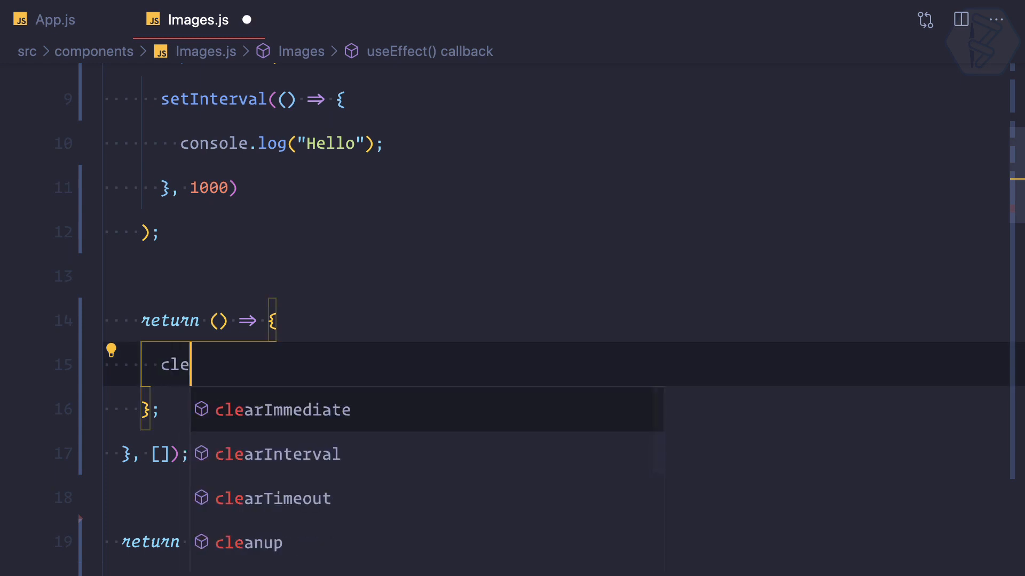
click(295, 454)
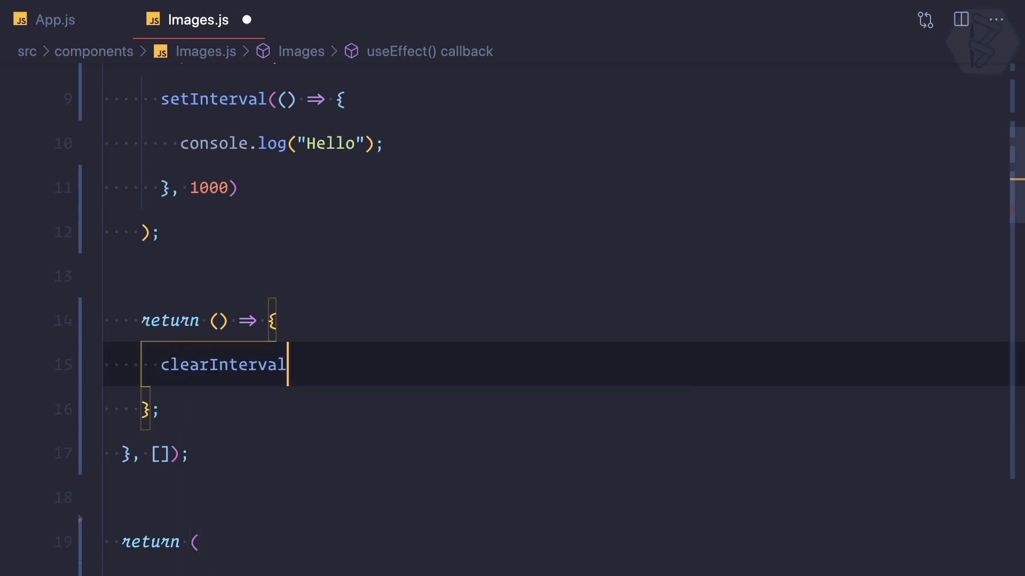
text((my)
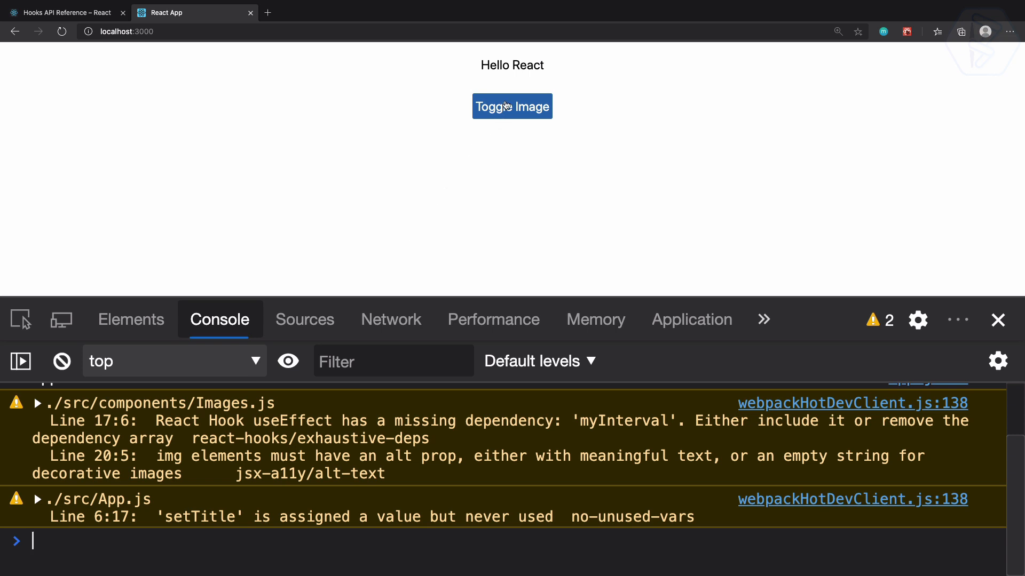
Show then hide the image, checking "Hello" logs and the myInterval dependency warning
click(512, 106)
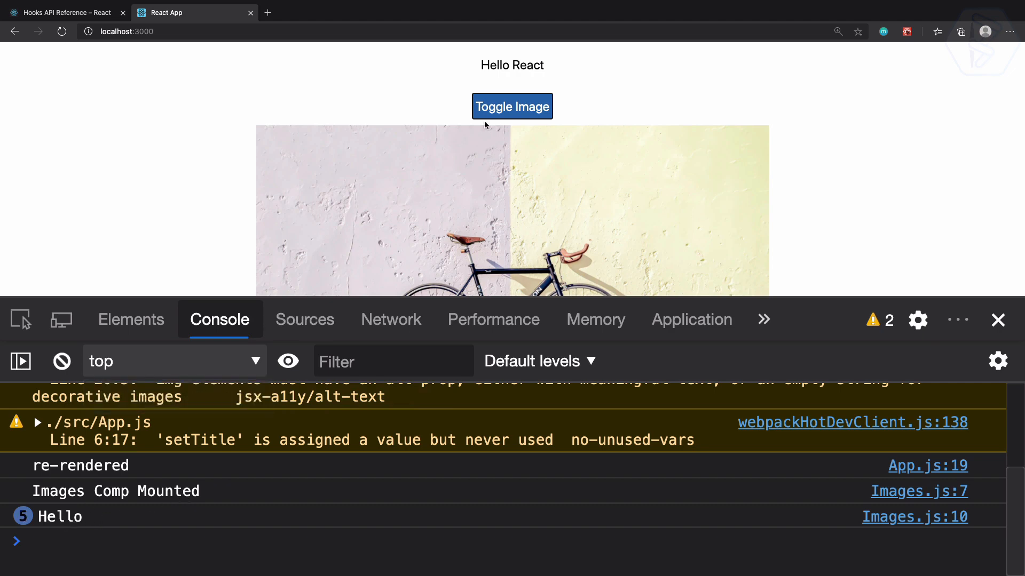
click(512, 106)
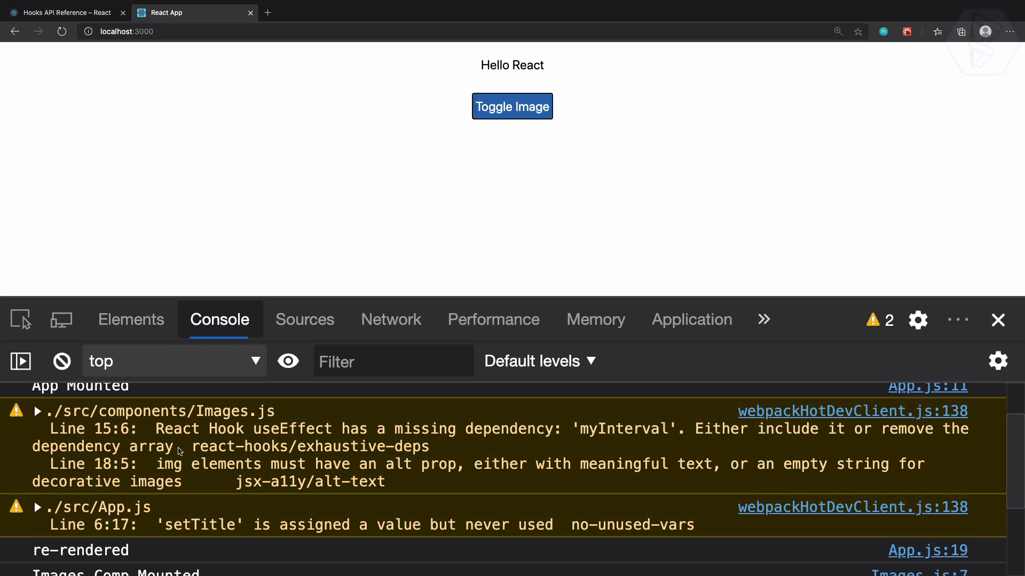
mouse_move(300, 434)
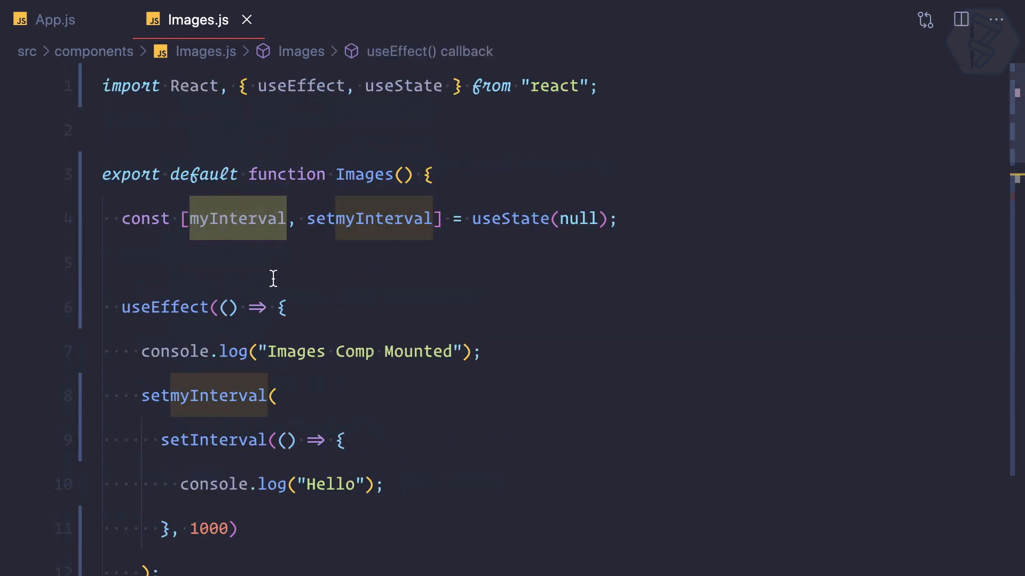
Comment out the myInterval useState line, store setInterval in const interval, and clearInterval(interval) on cleanup
scroll(down, 3)
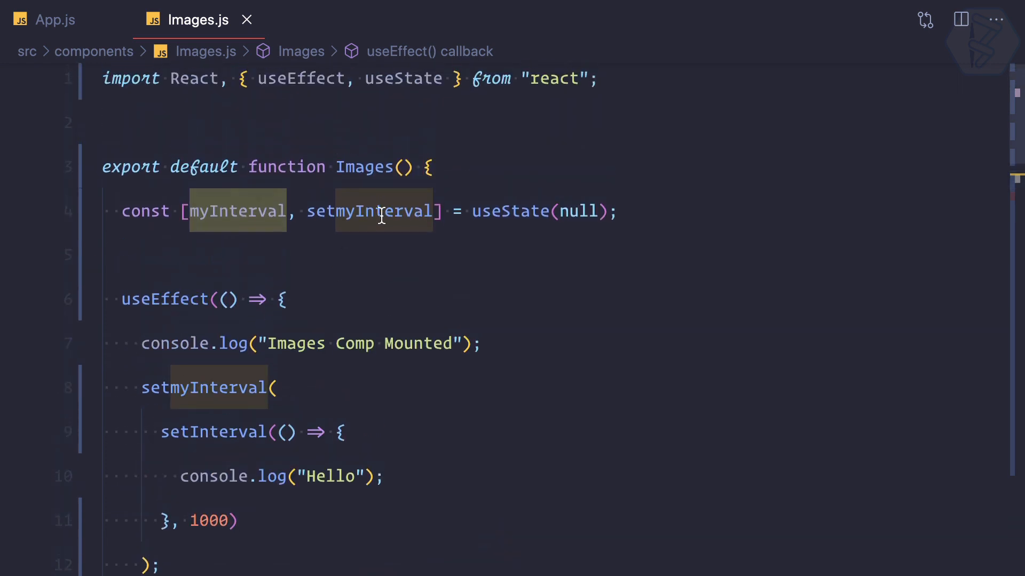
key(ctrl+/)
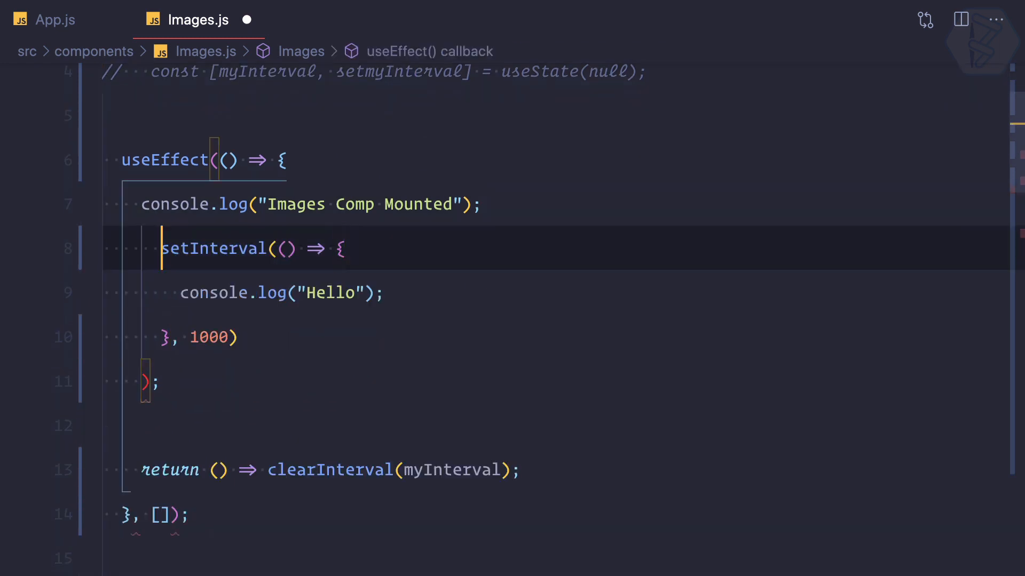
text(const intev)
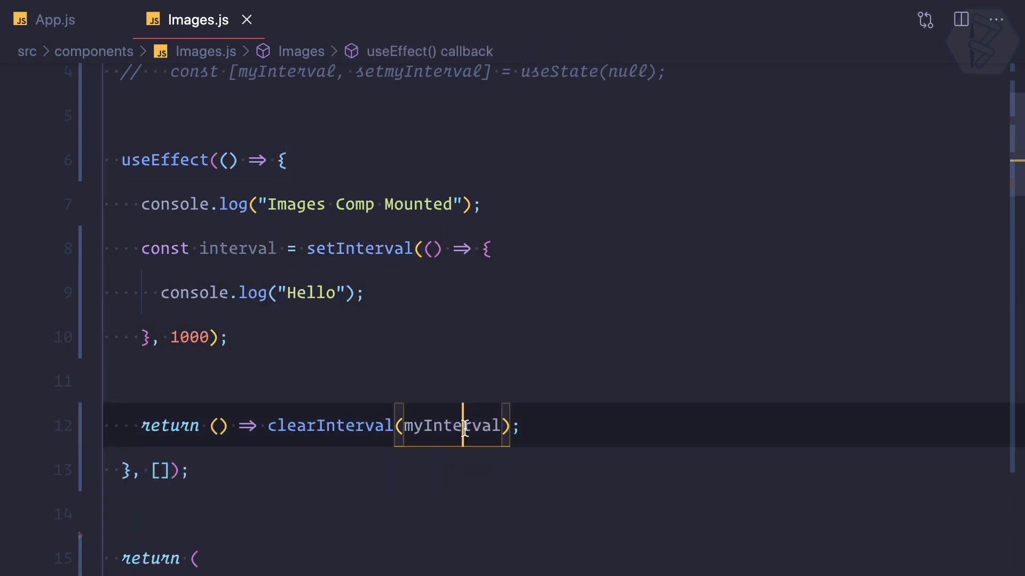
text(interval)
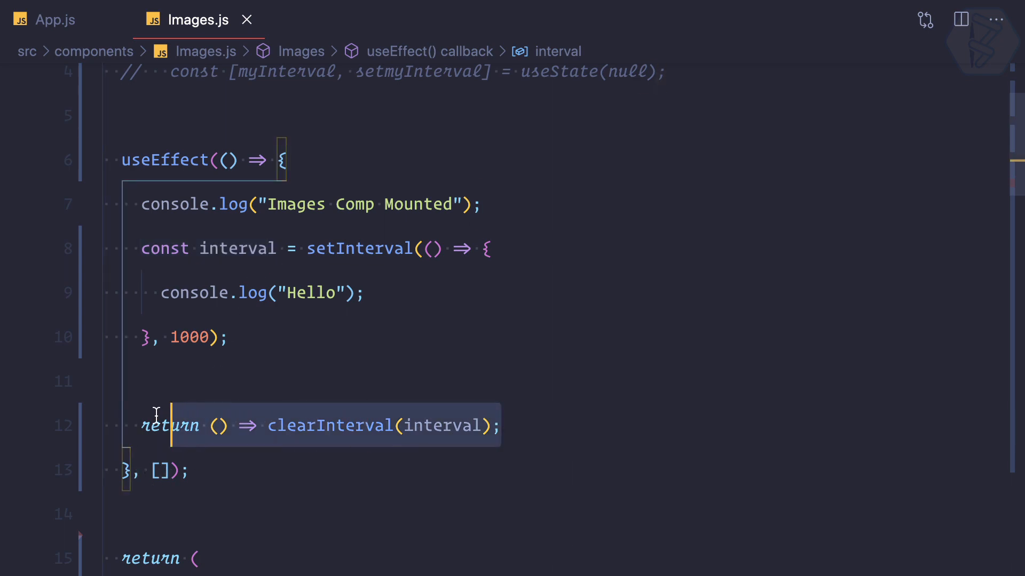
scroll(down, 3)
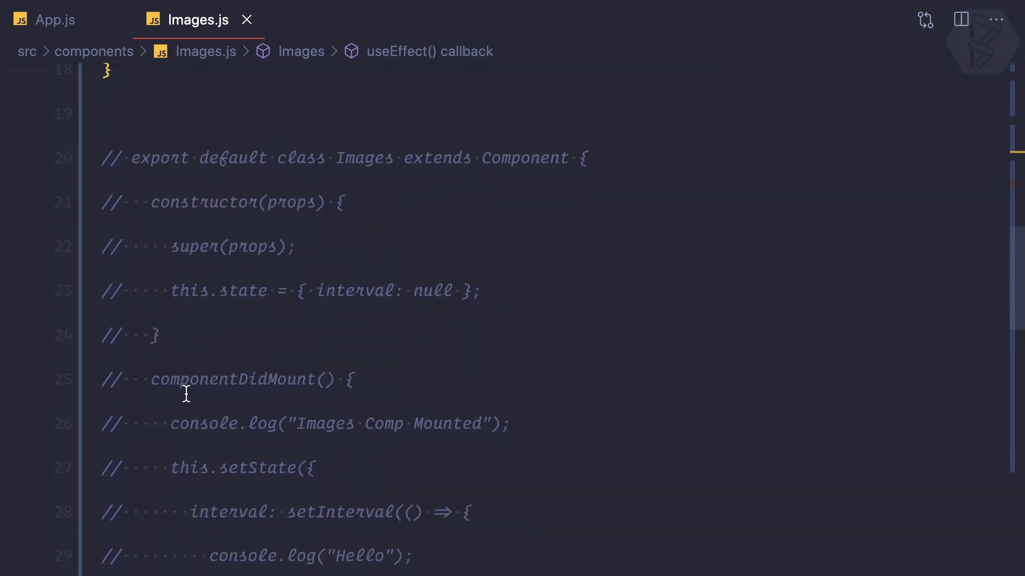
scroll(down, 3)
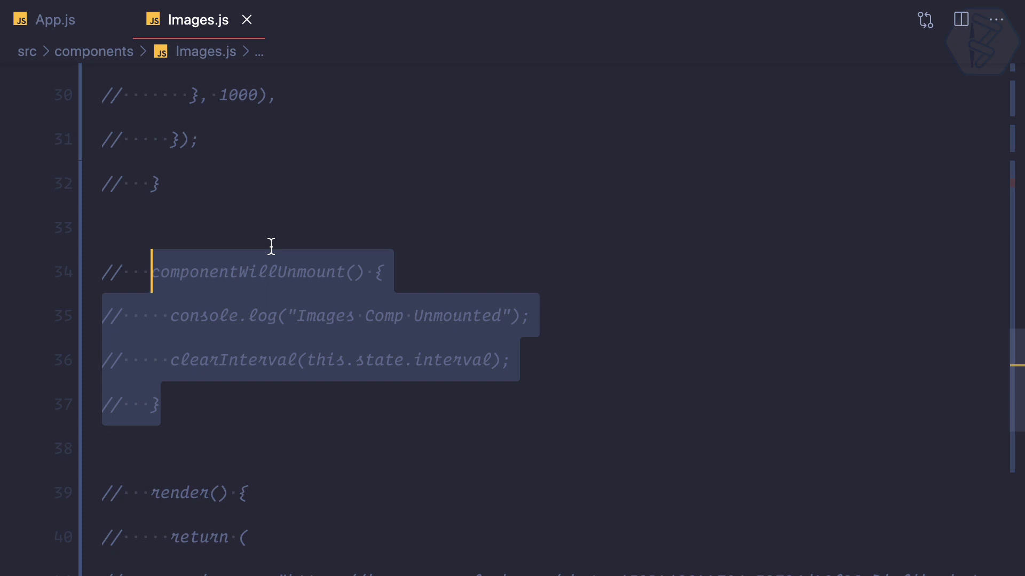
scroll(down, 3)
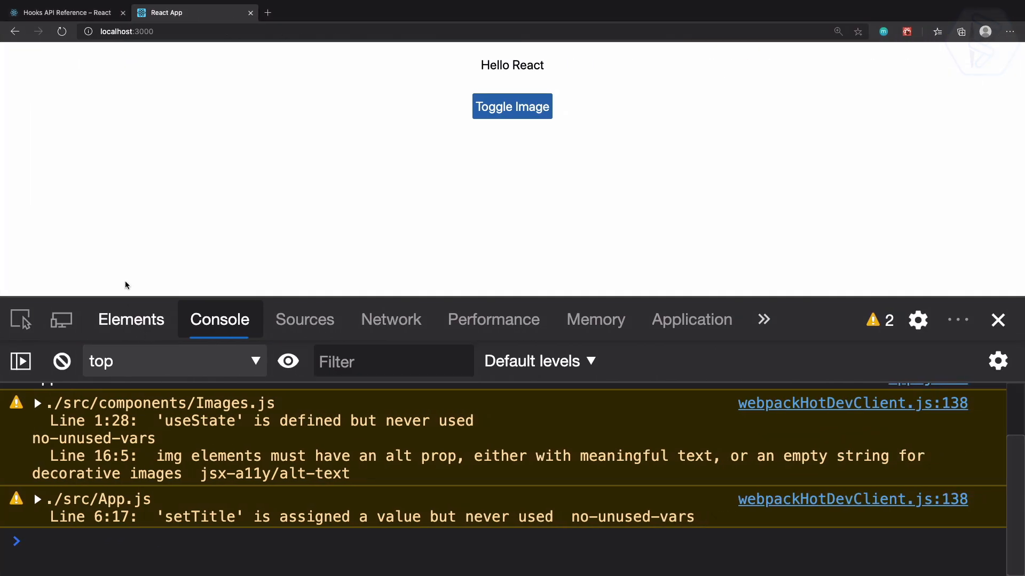
Reload Edge, toggle the image on to log five Hello messages, toggle it off, then return to Images.js
click(60, 31)
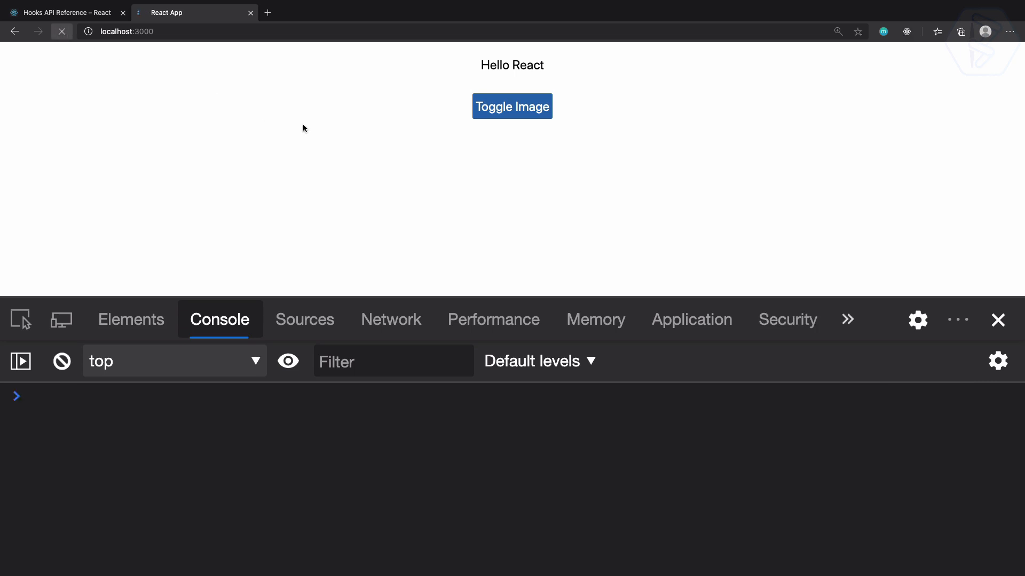
click(512, 106)
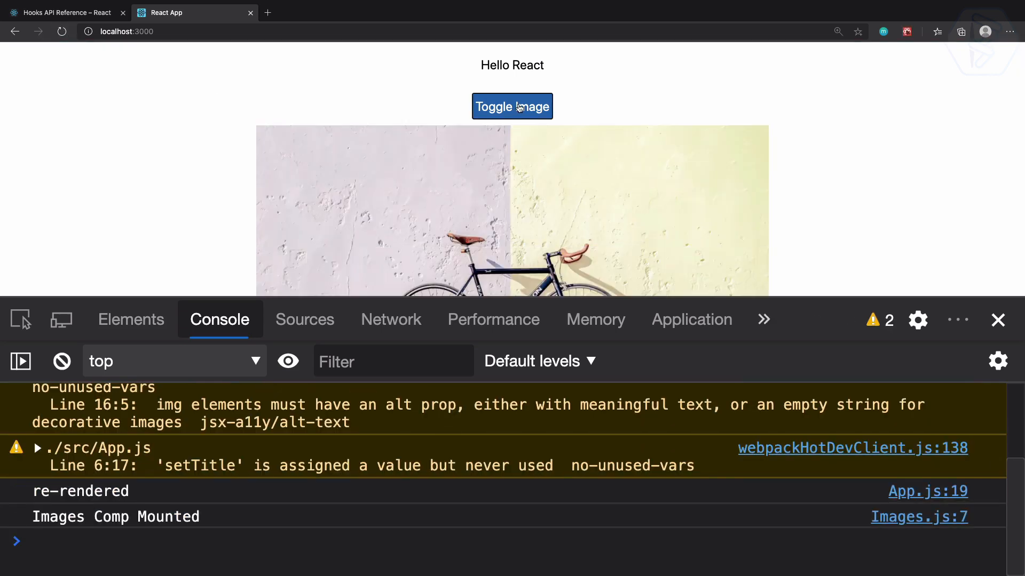
click(512, 106)
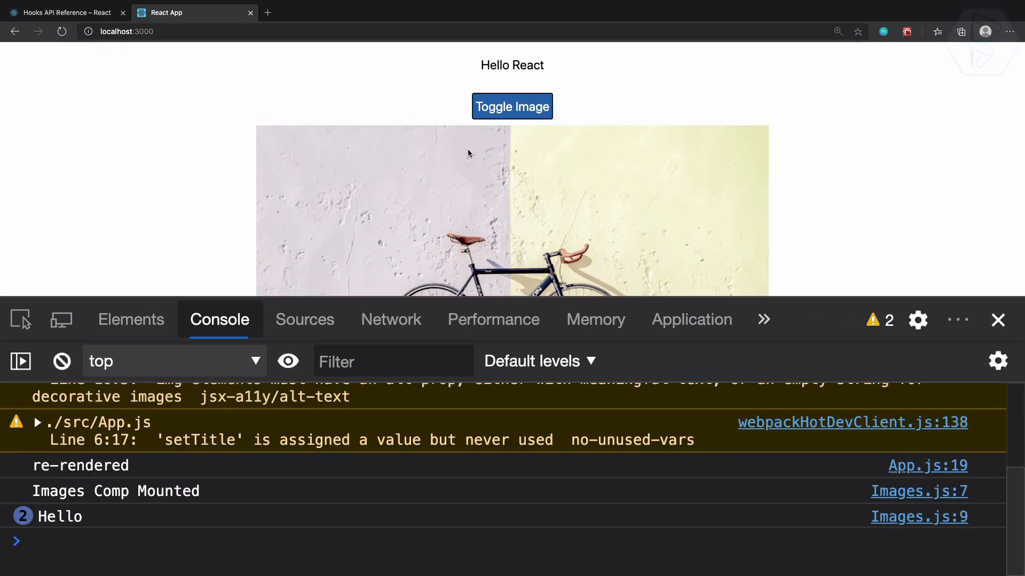
click(511, 105)
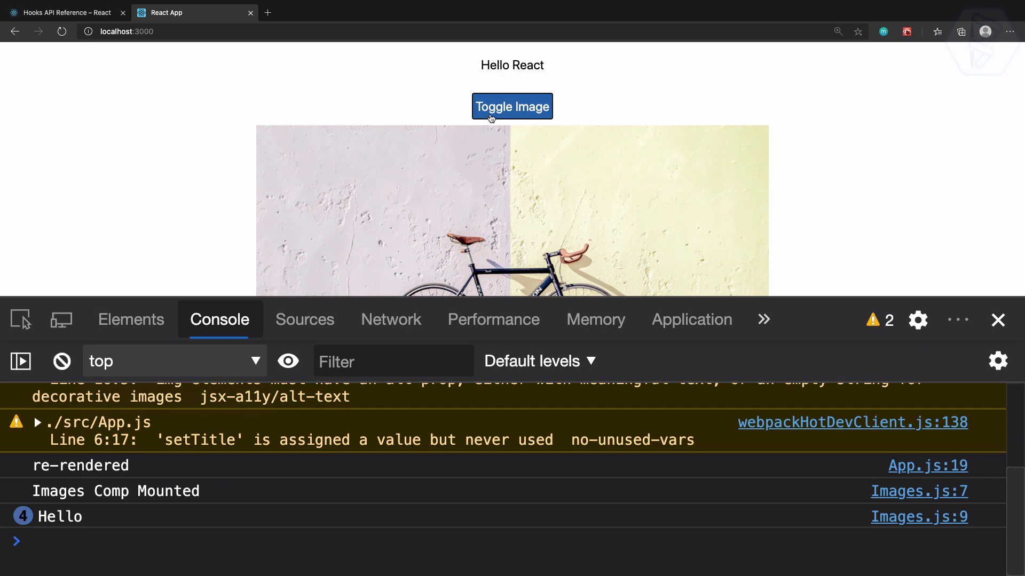
click(512, 106)
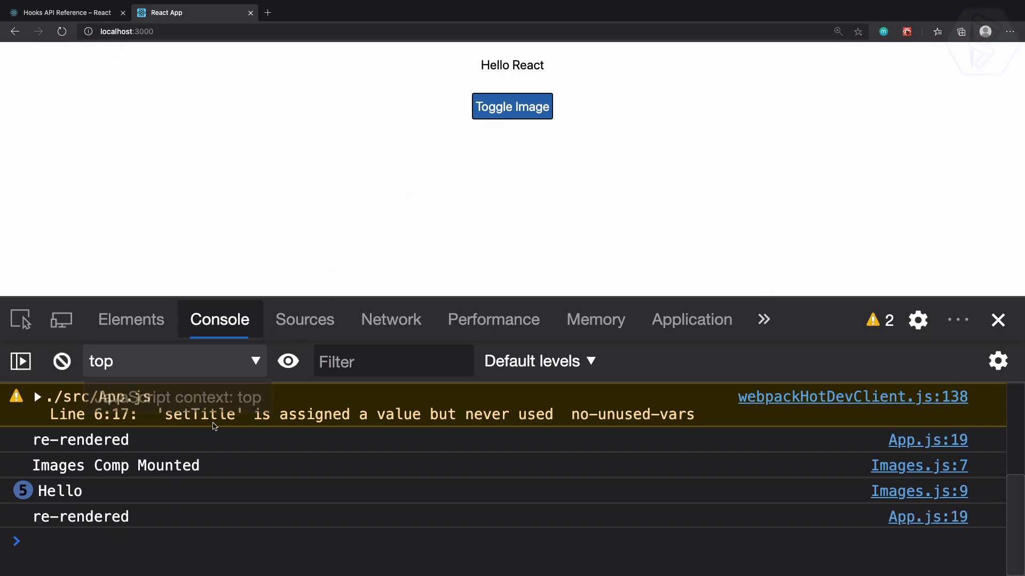
mouse_move(154, 527)
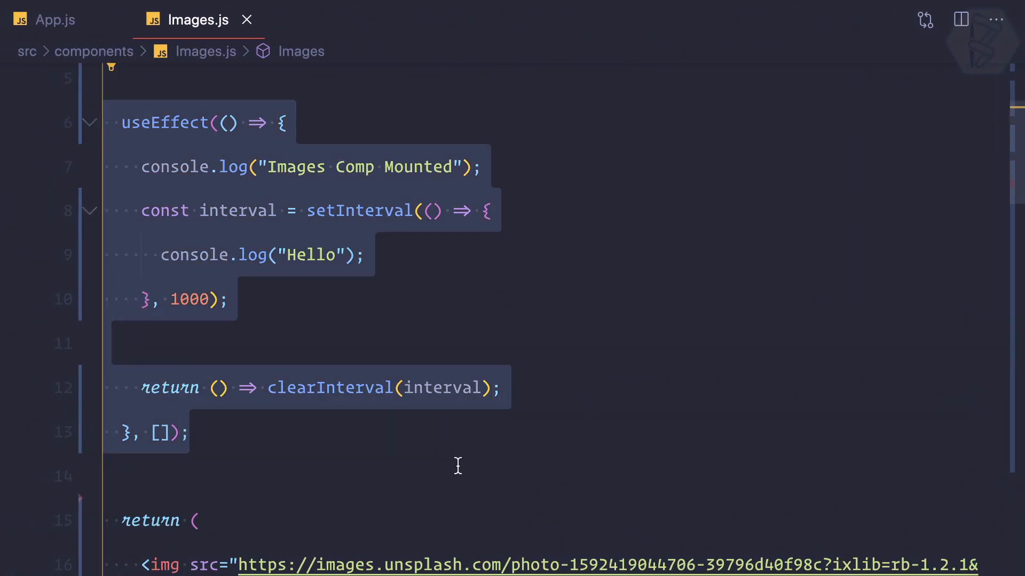
click(500, 387)
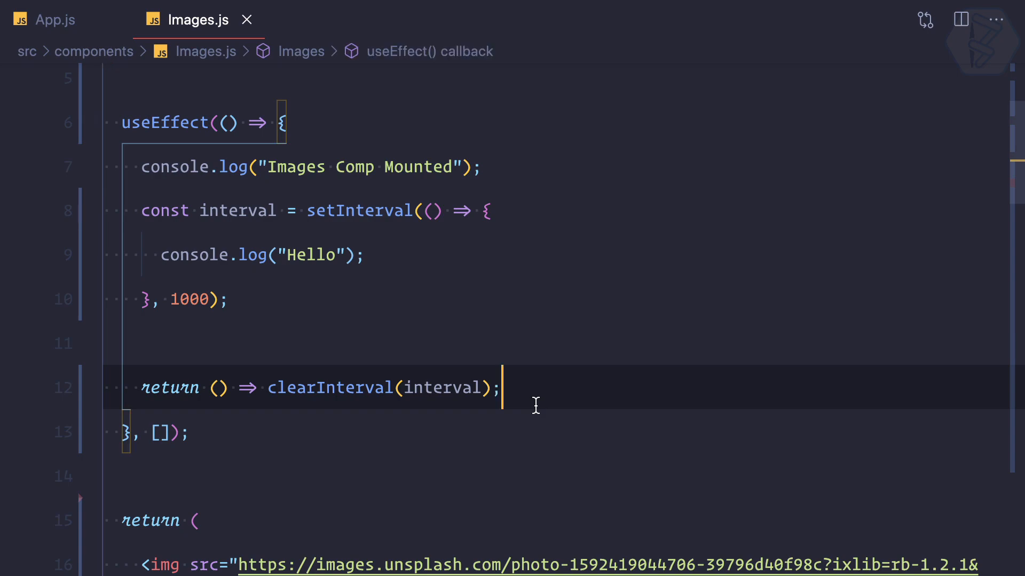